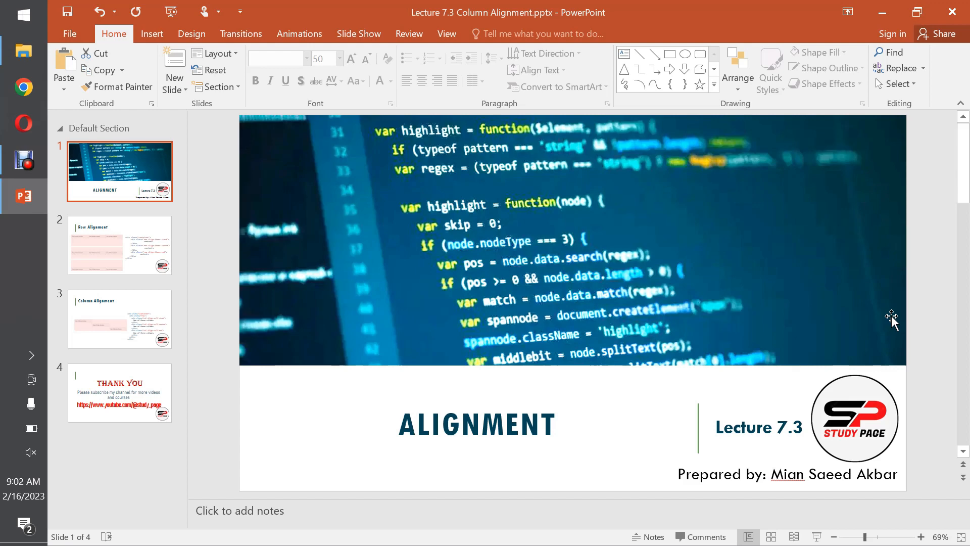
- Open slide 2, Row Alignment, in the alignment lecture deck
{"action": "left_click", "coordinate": [119, 245]}
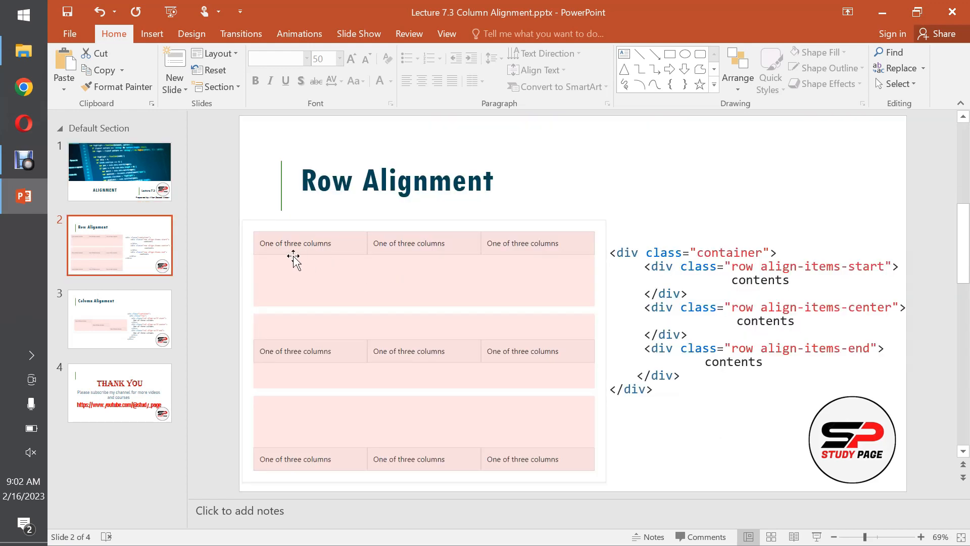
{"action": "mouse_move", "coordinate": [297, 249]}
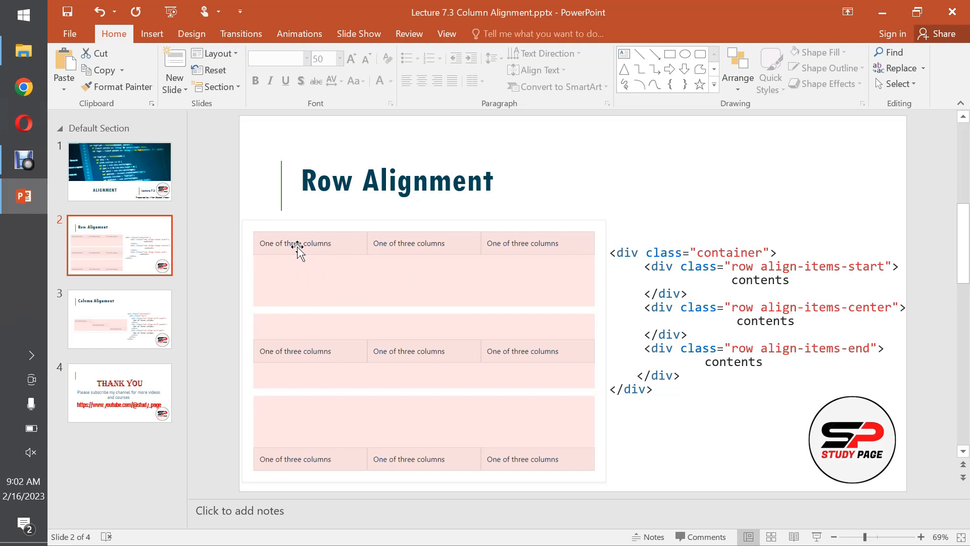
{"action": "mouse_move", "coordinate": [315, 272]}
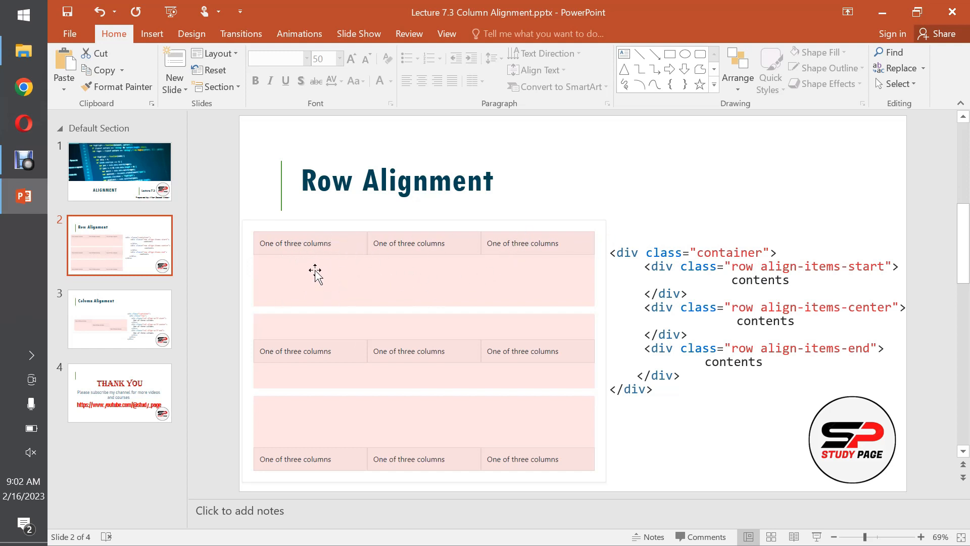
{"action": "mouse_move", "coordinate": [358, 257]}
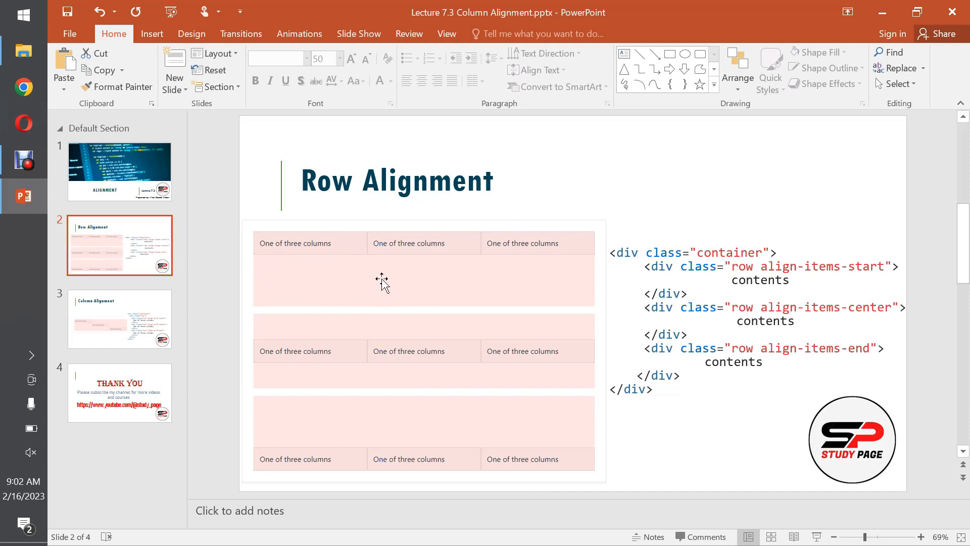
{"action": "mouse_move", "coordinate": [393, 275]}
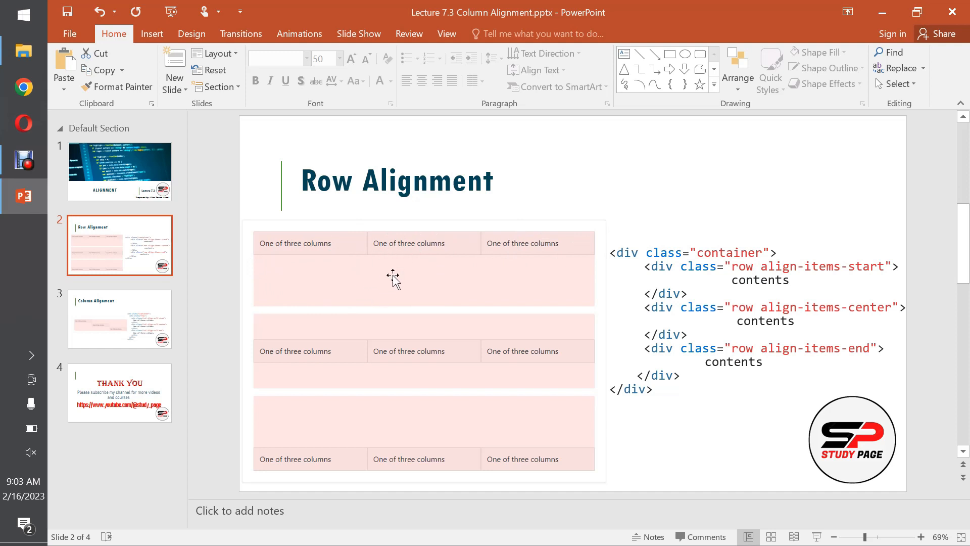
{"action": "mouse_move", "coordinate": [390, 260]}
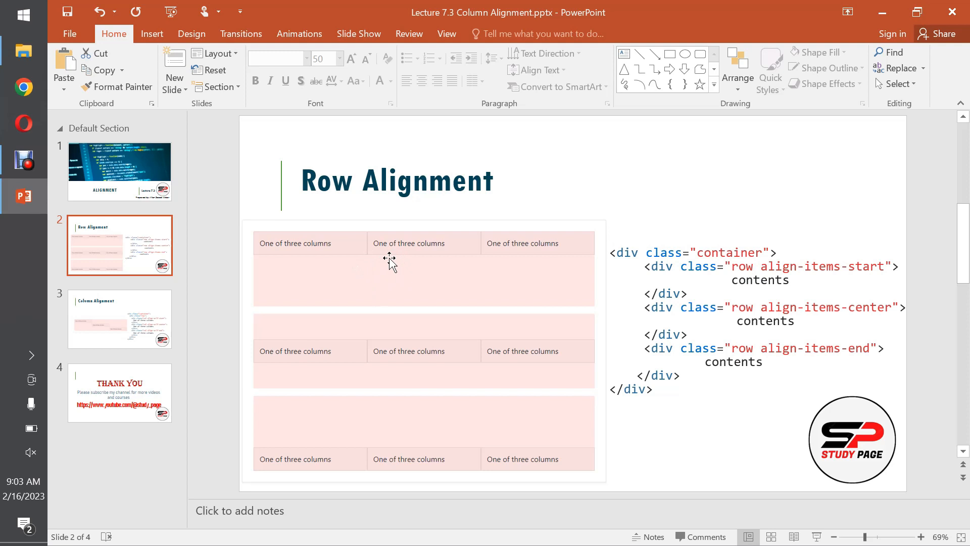
{"action": "mouse_move", "coordinate": [437, 358]}
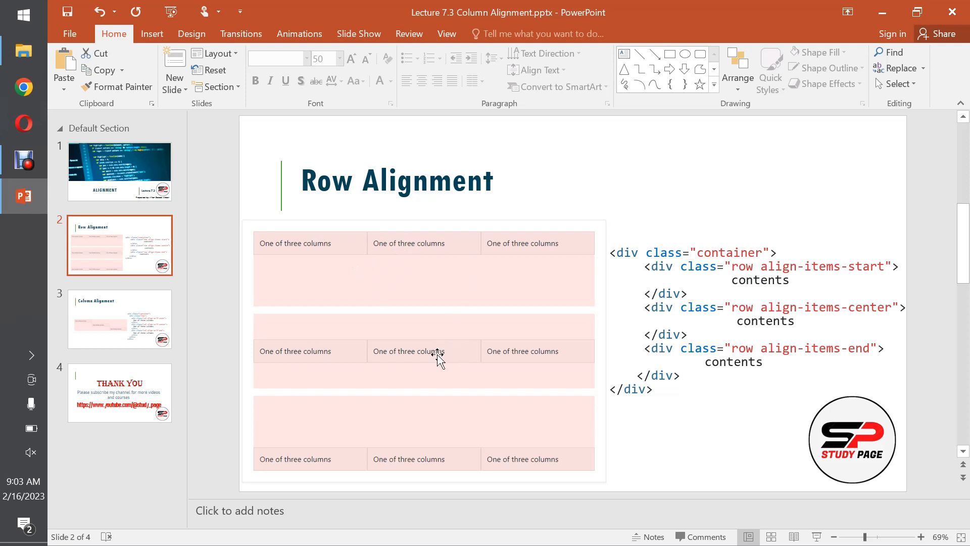
{"action": "mouse_move", "coordinate": [551, 354]}
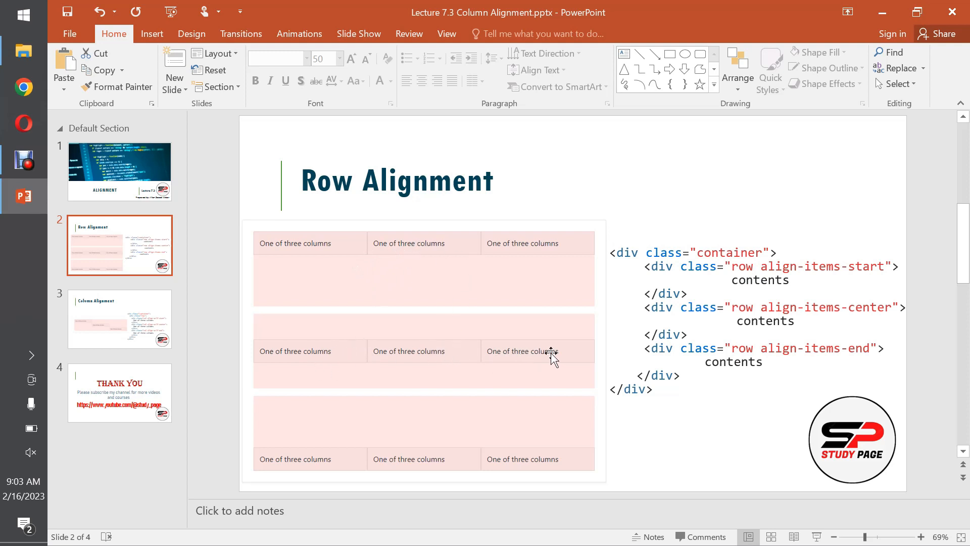
{"action": "mouse_move", "coordinate": [411, 356]}
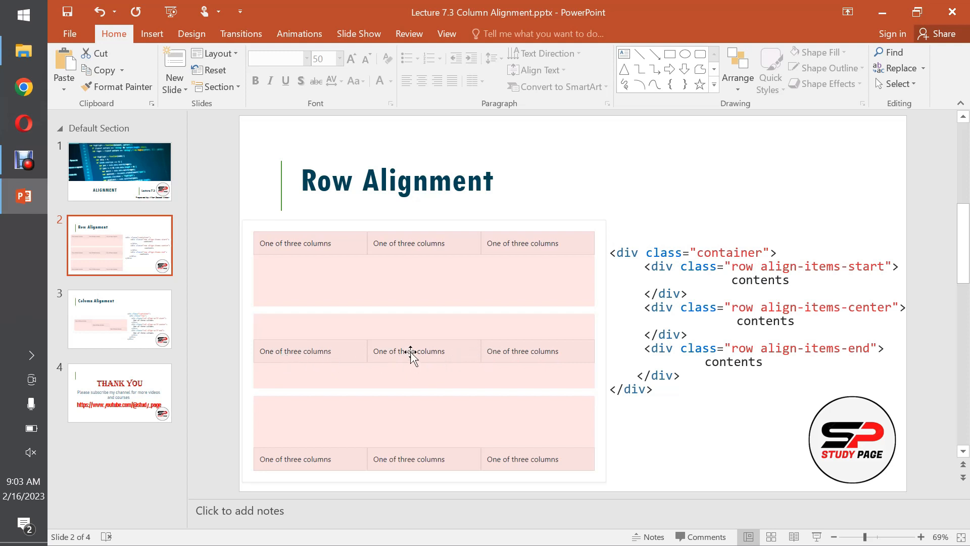
{"action": "mouse_move", "coordinate": [383, 461]}
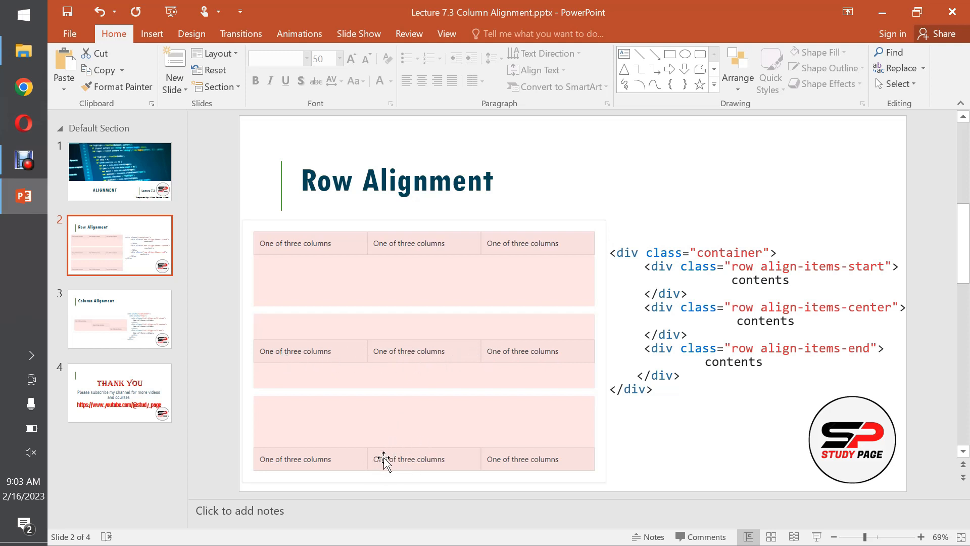
{"action": "mouse_move", "coordinate": [540, 353]}
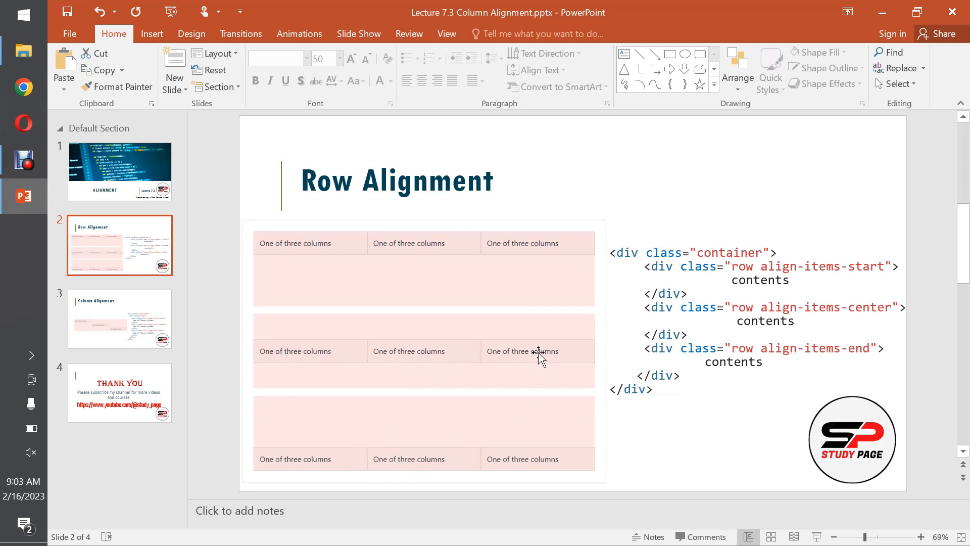
{"action": "mouse_move", "coordinate": [359, 286]}
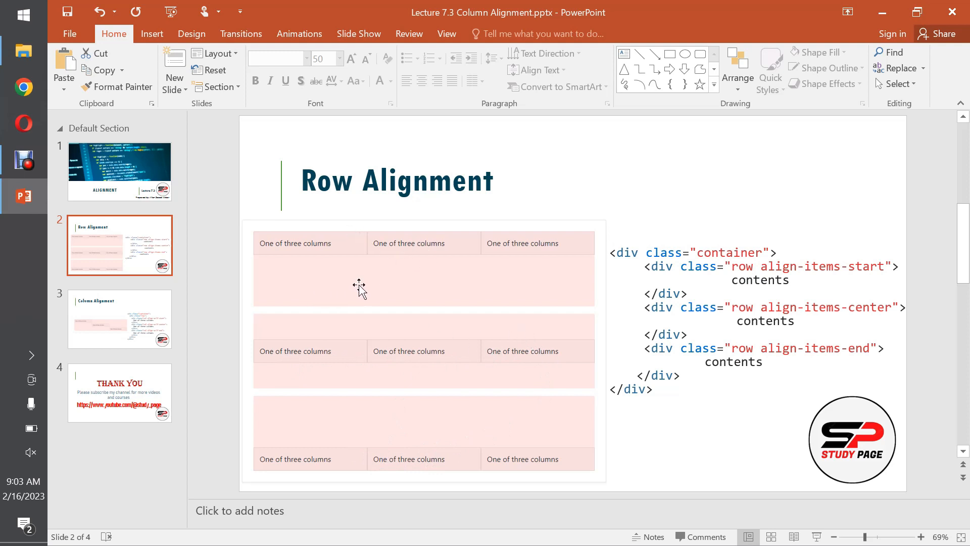
{"action": "mouse_move", "coordinate": [448, 290]}
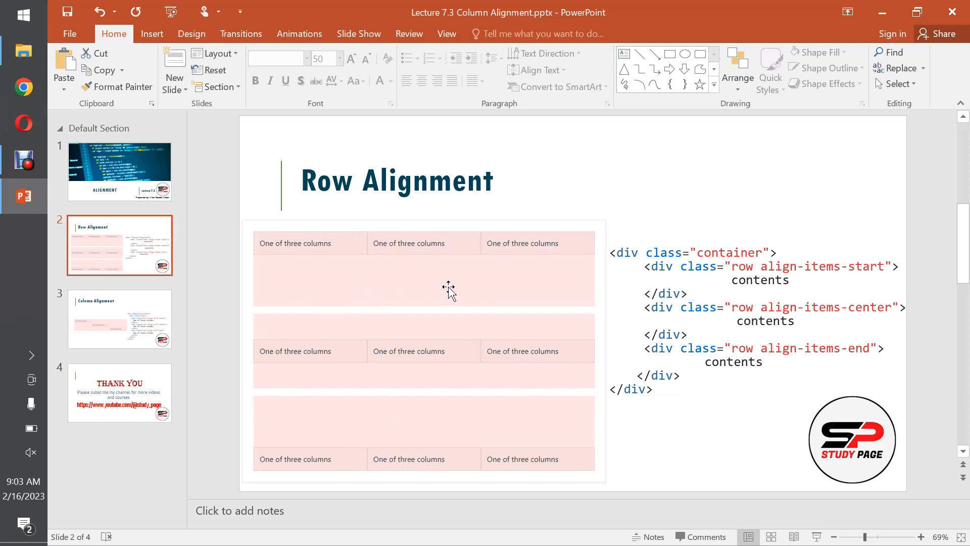
{"action": "mouse_move", "coordinate": [468, 278]}
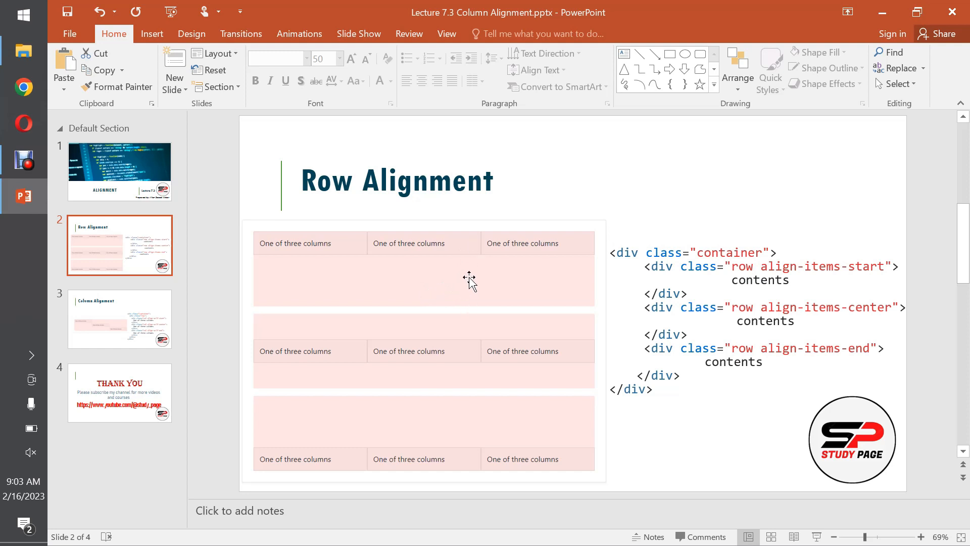
{"action": "mouse_move", "coordinate": [421, 359]}
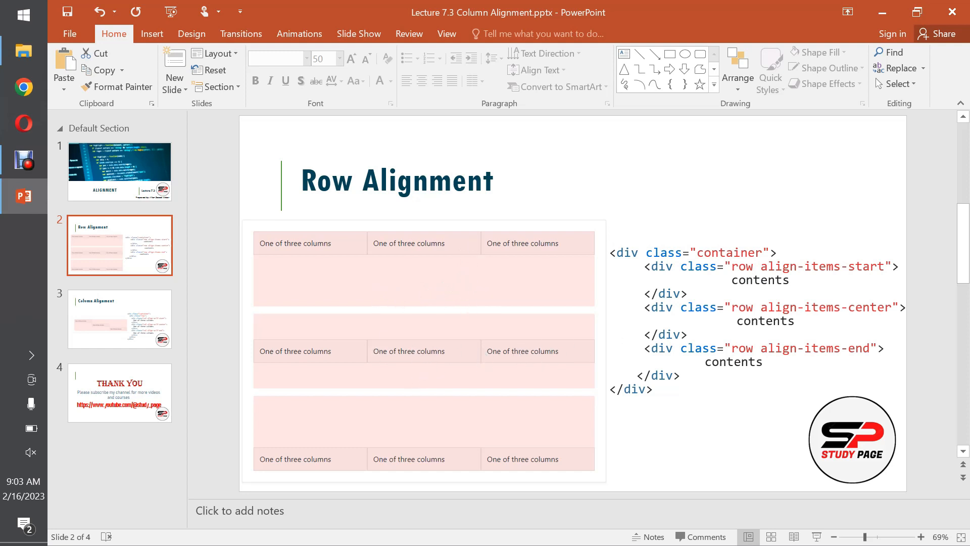
- Review the row alignment code and illustration, then open slide 3, Column Alignment
{"action": "double_click", "coordinate": [828, 308]}
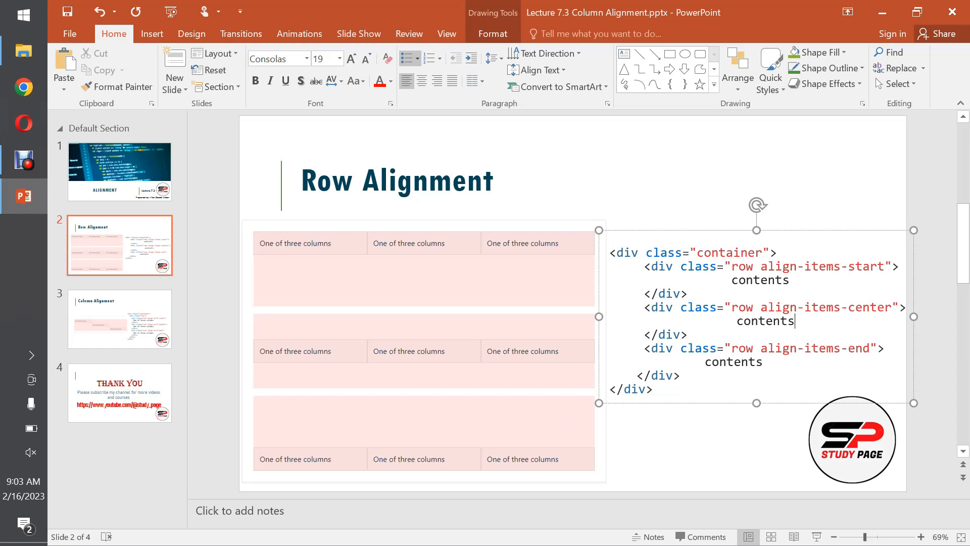
{"action": "double_click", "coordinate": [818, 348]}
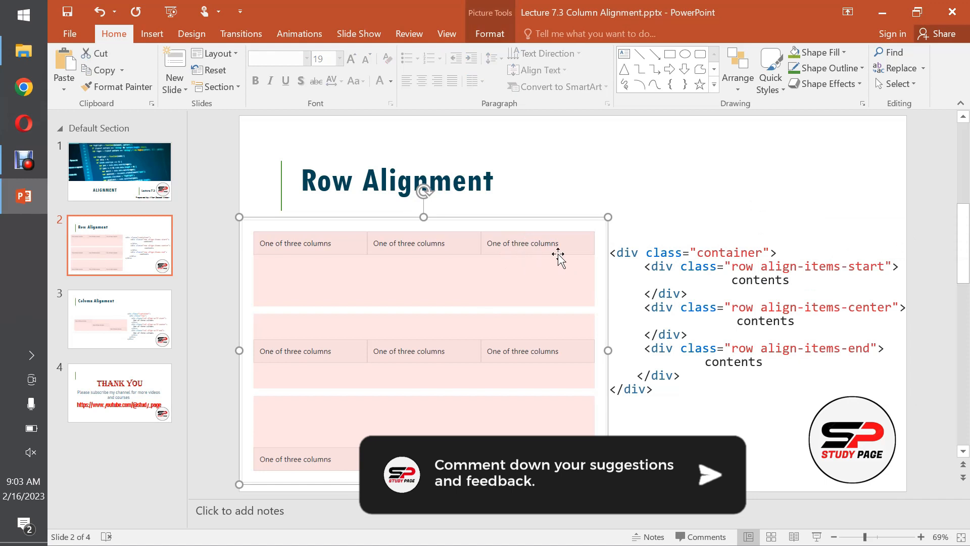
{"action": "left_click", "coordinate": [638, 253]}
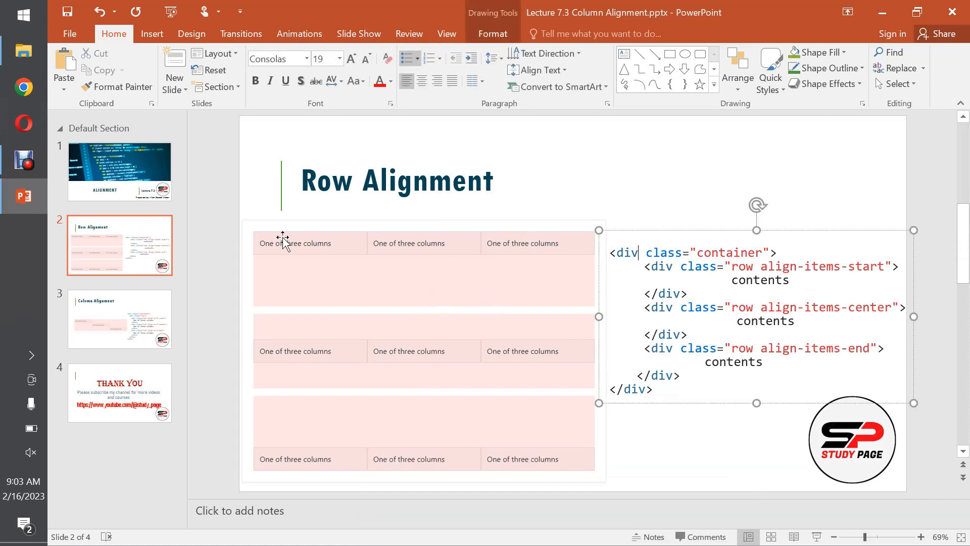
{"action": "mouse_move", "coordinate": [327, 251]}
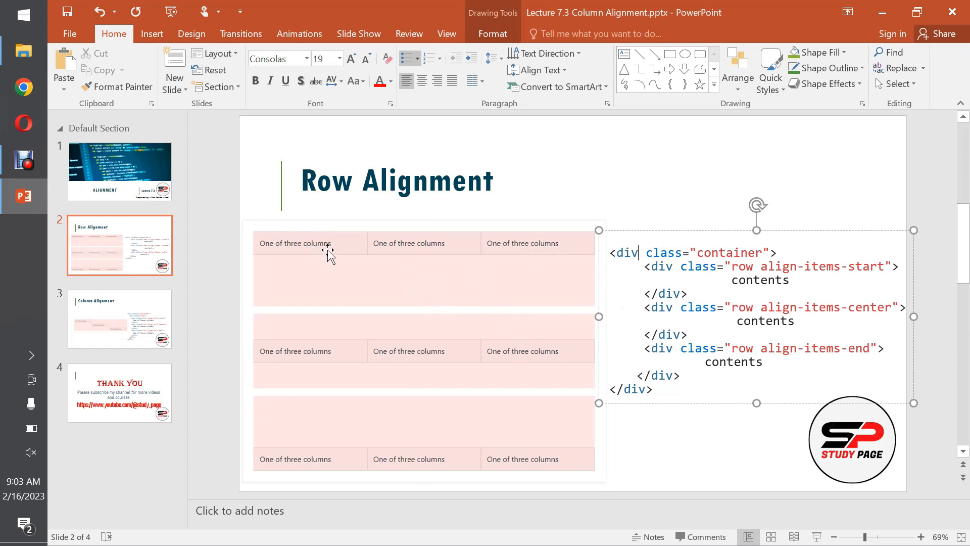
{"action": "mouse_move", "coordinate": [447, 260]}
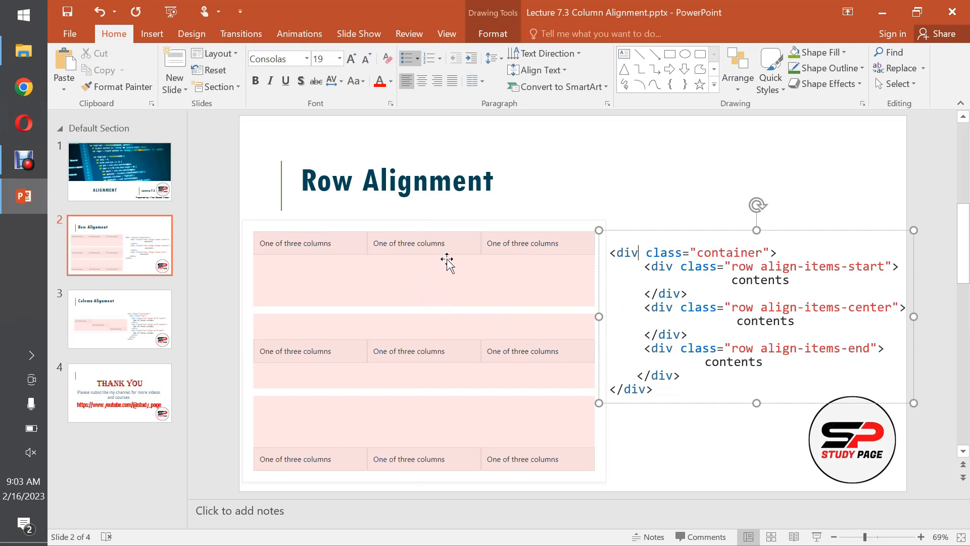
{"action": "mouse_move", "coordinate": [530, 305]}
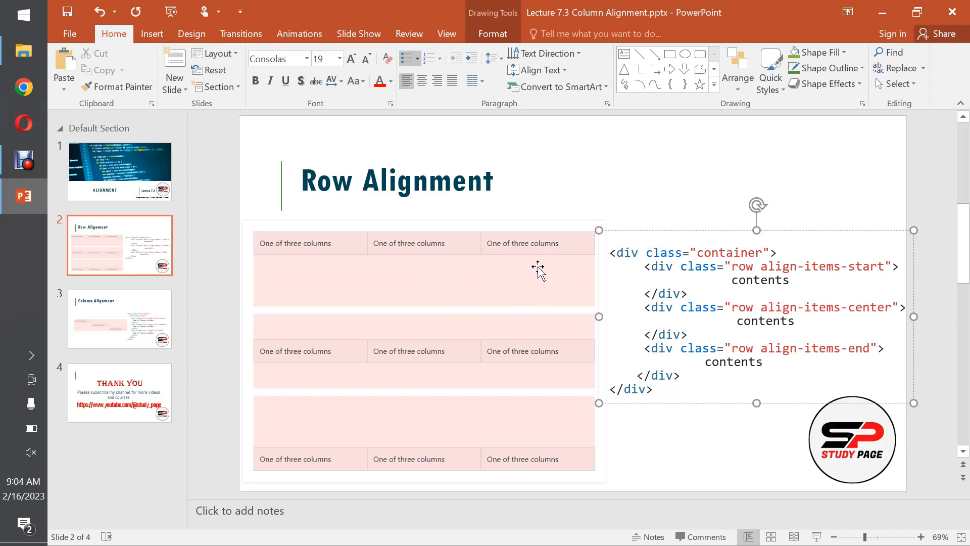
{"action": "mouse_move", "coordinate": [546, 328]}
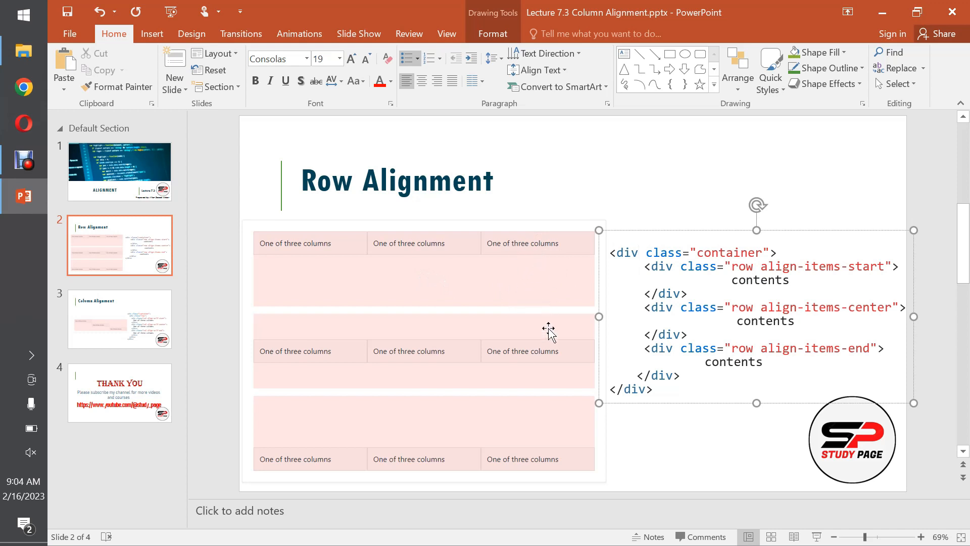
{"action": "left_click", "coordinate": [120, 318]}
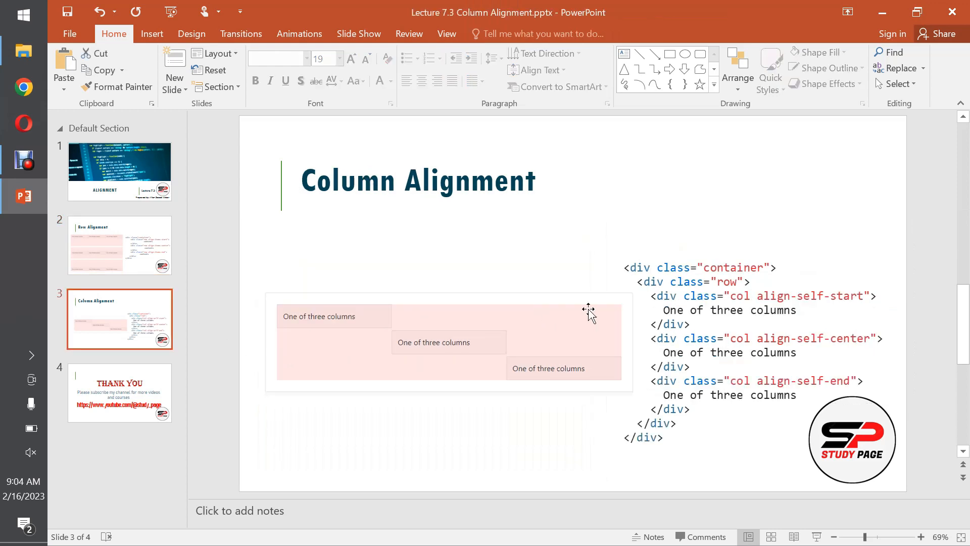
- Select the align-self code sample on the Column Alignment slide
{"action": "left_click", "coordinate": [763, 296]}
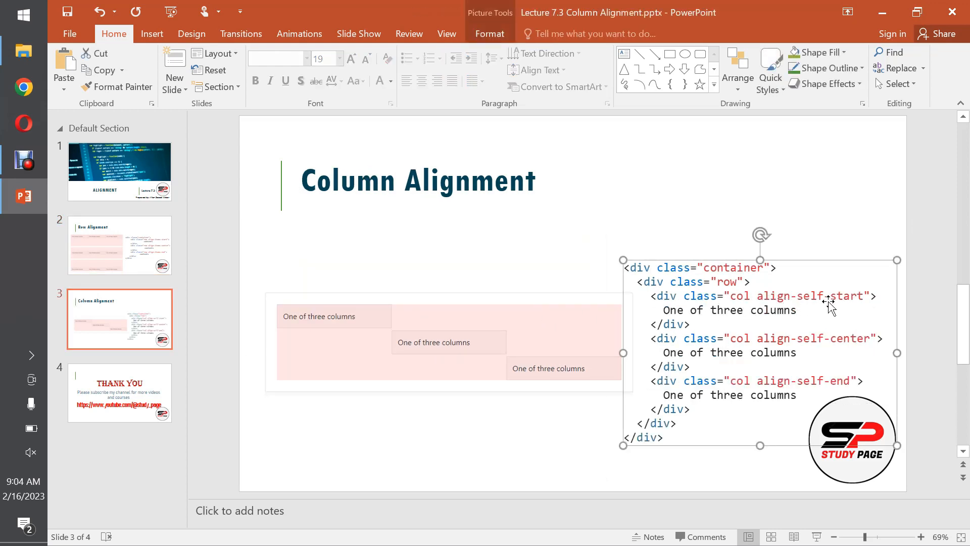
{"action": "mouse_move", "coordinate": [859, 340]}
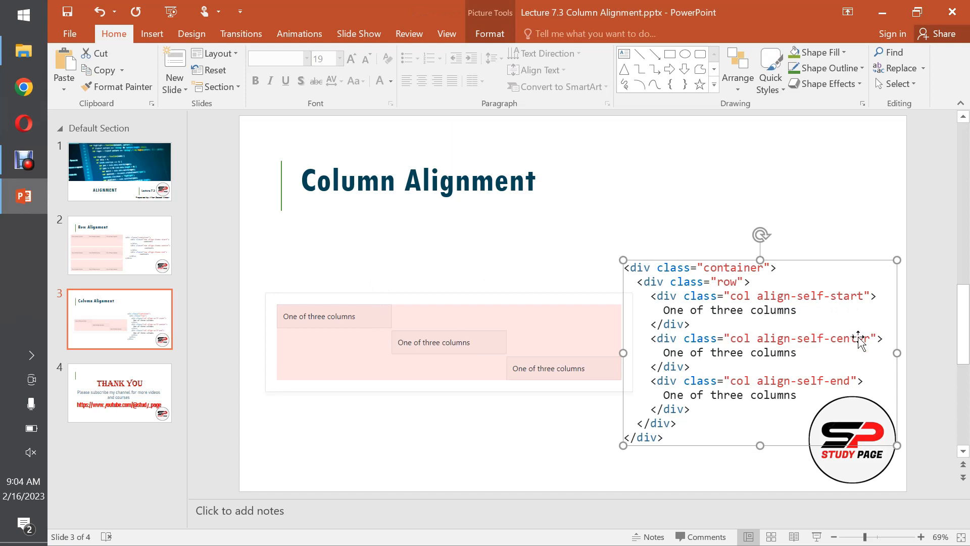
{"action": "mouse_move", "coordinate": [413, 328]}
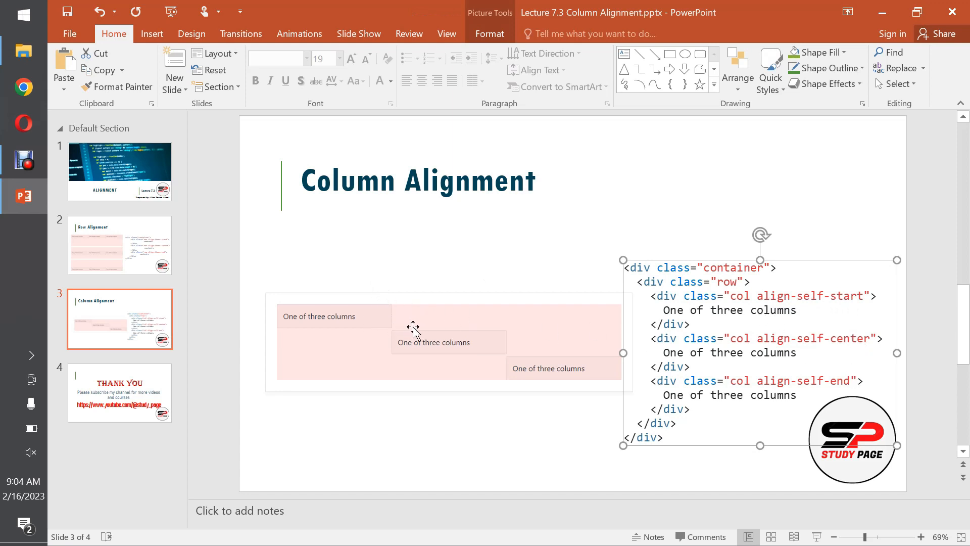
{"action": "mouse_move", "coordinate": [454, 312]}
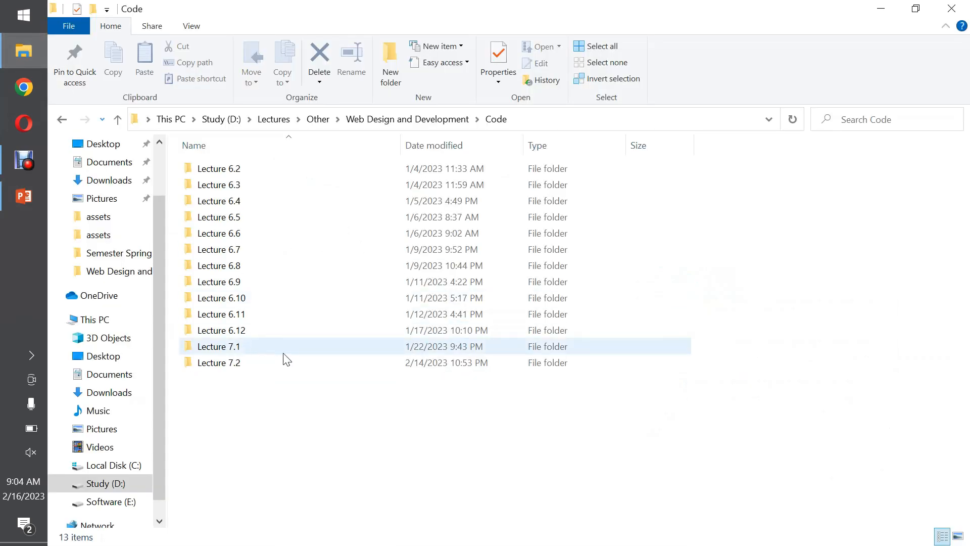
- Copy Lecture 7.2 into a new Lecture 7.3 folder and open index.html with Visual Studio Code
{"action": "left_click", "coordinate": [219, 363]}
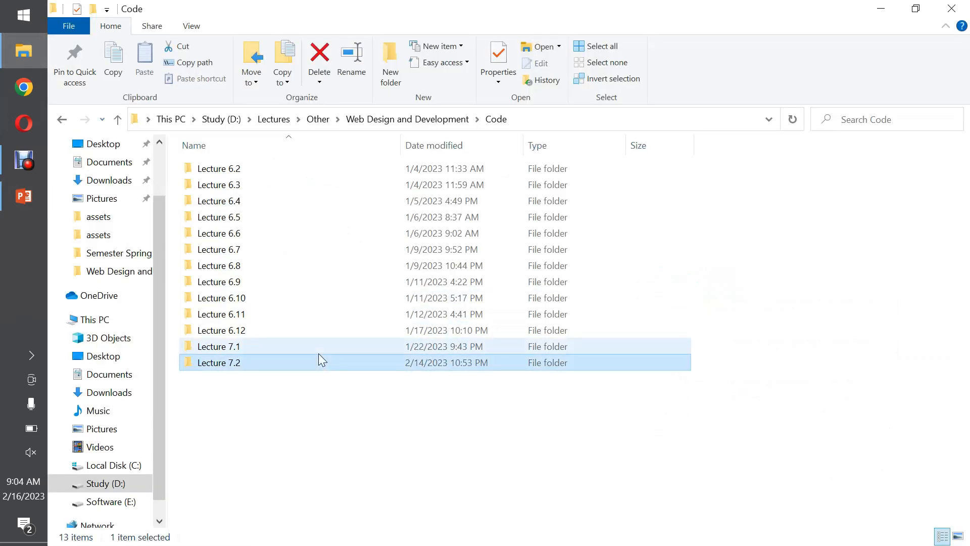
{"action": "left_click", "coordinate": [347, 437]}
{"action": "type", "text": "Lecture 7.3"}
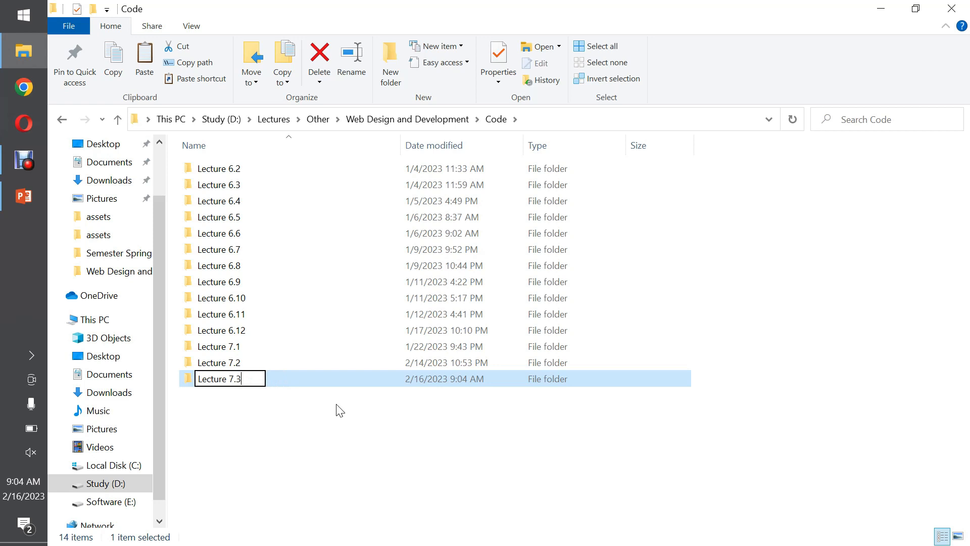
{"action": "double_click", "coordinate": [218, 379]}
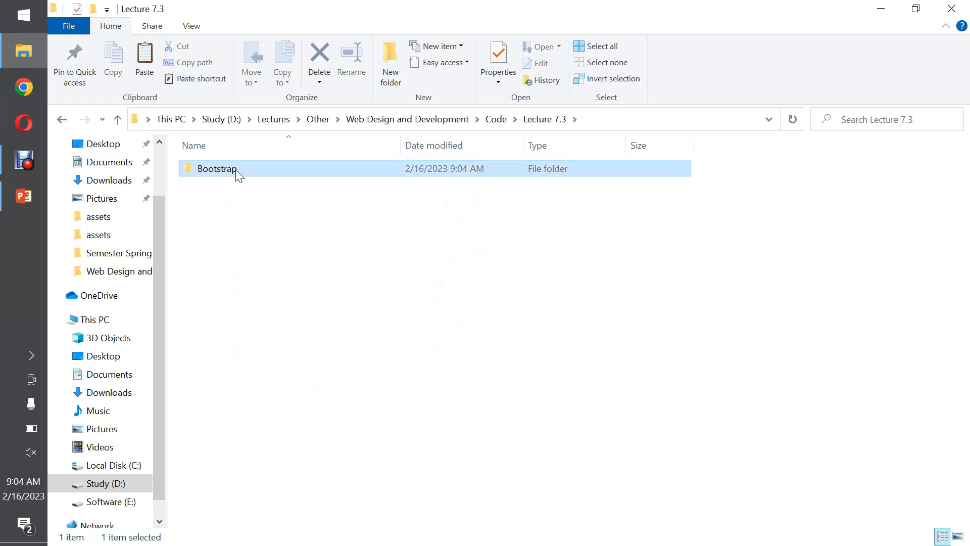
{"action": "right_click", "coordinate": [218, 185]}
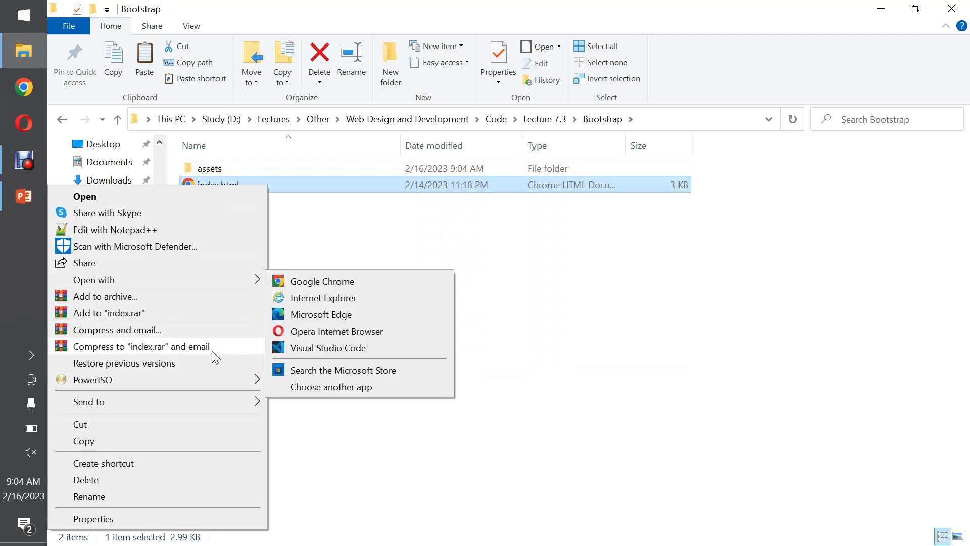
{"action": "mouse_move", "coordinate": [322, 334]}
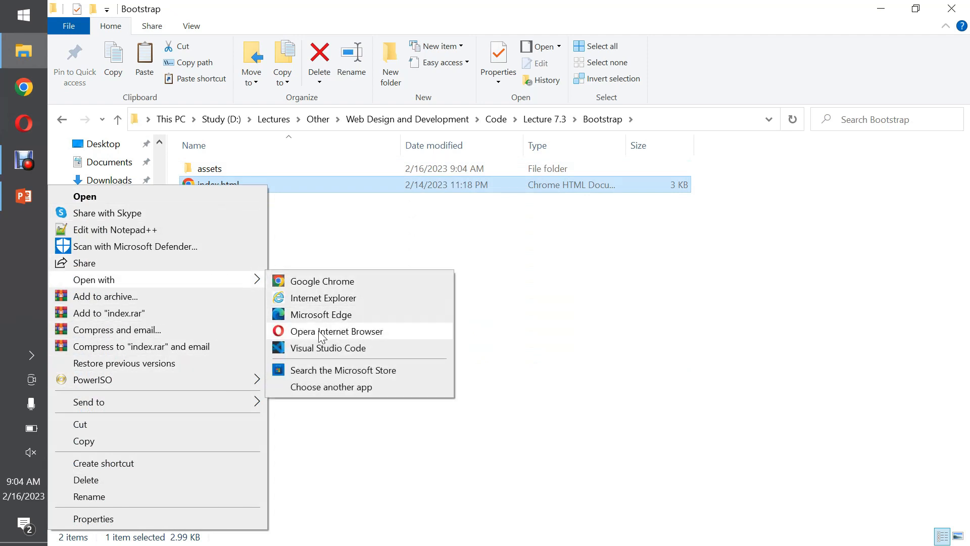
{"action": "left_click", "coordinate": [328, 348]}
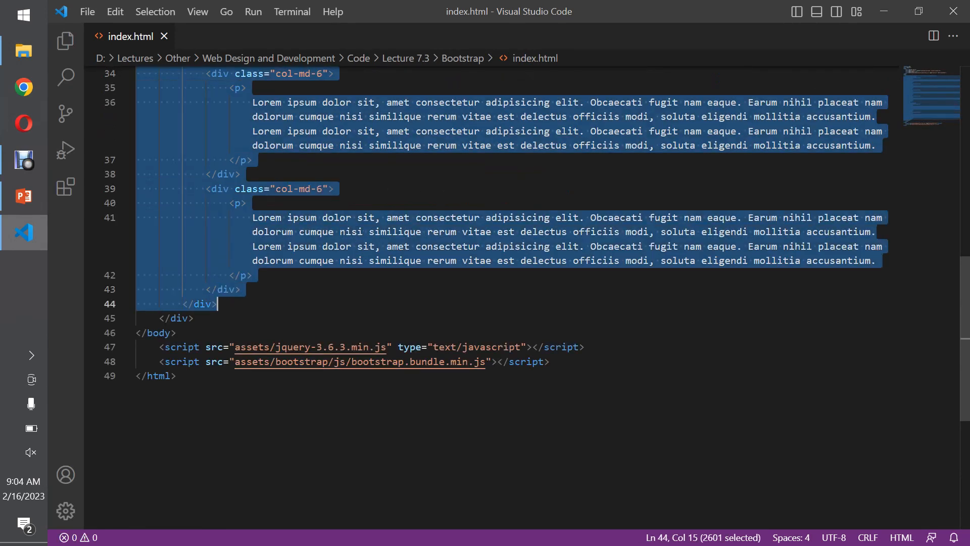
- Delete the old body markup, save, and expand a new div element
{"action": "key", "text": "Delete"}
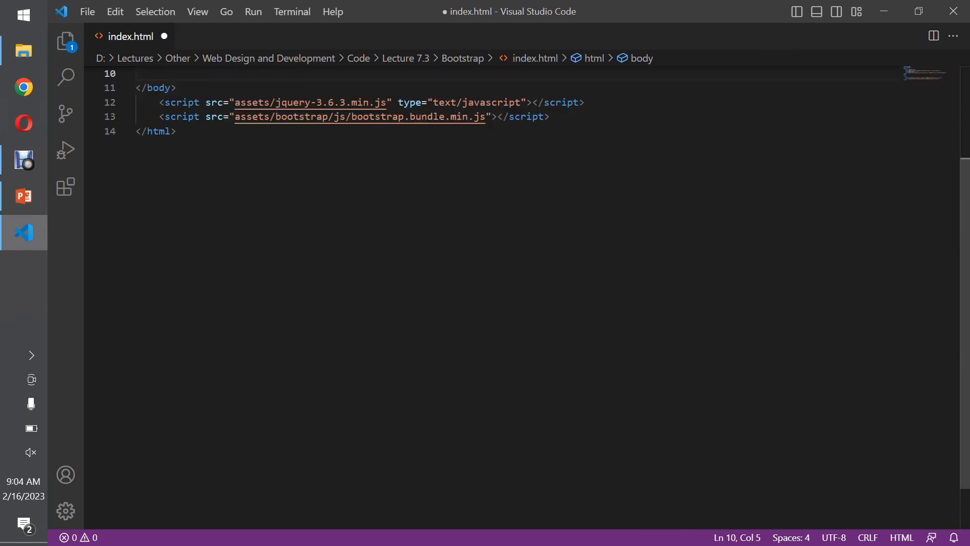
{"action": "key", "text": "Ctrl+s"}
{"action": "type", "text": "<div></div>"}
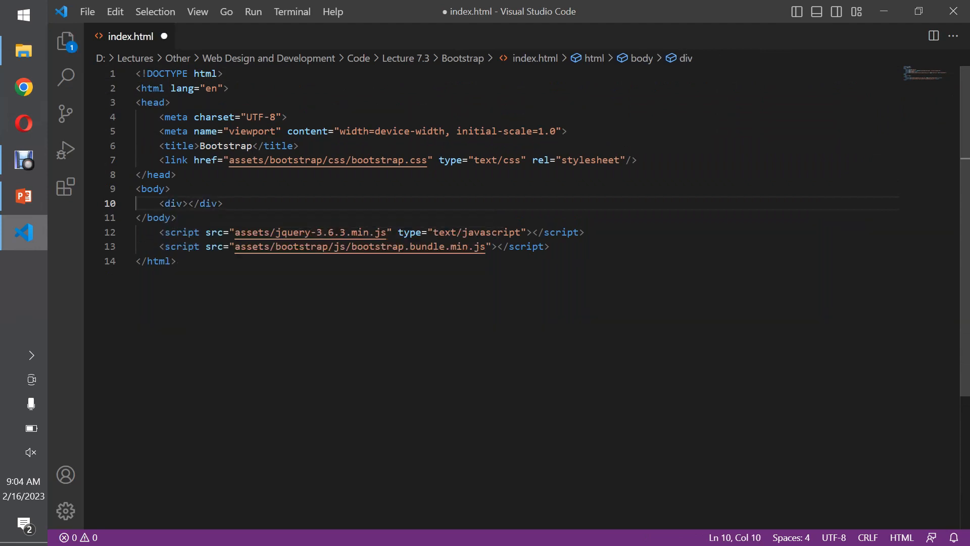
{"action": "type", "text": "class=\"containter\">"}
{"action": "type", "text": ","}
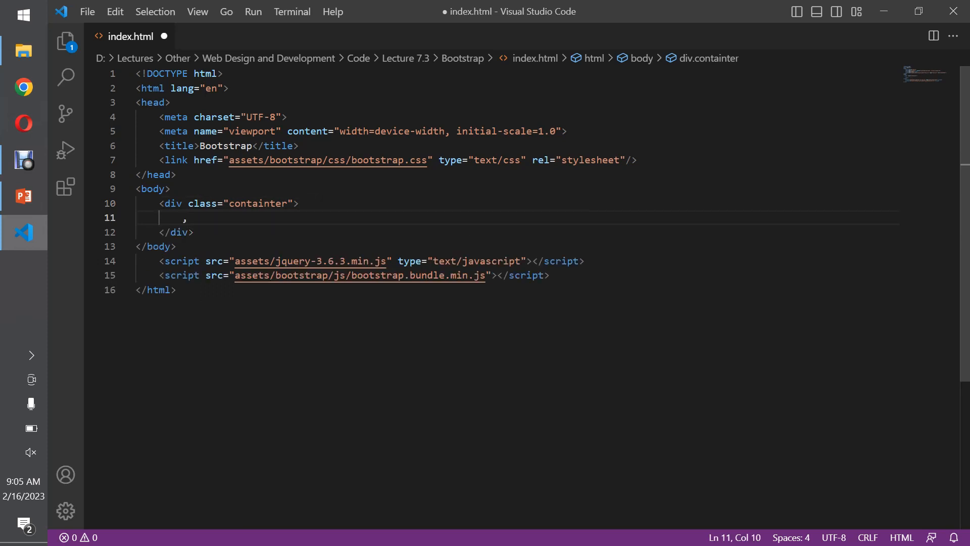
{"action": "type", "text": "div"}
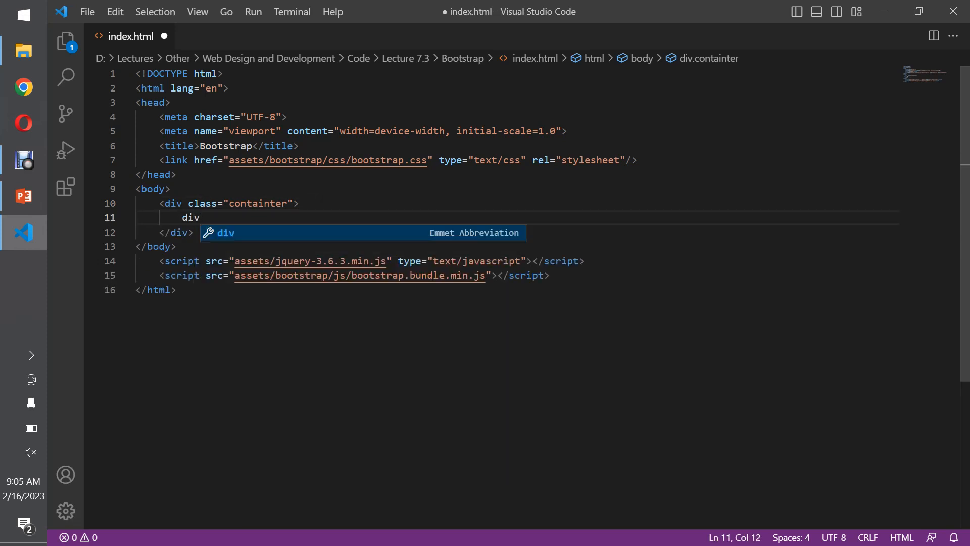
{"action": "key", "text": "Tab"}
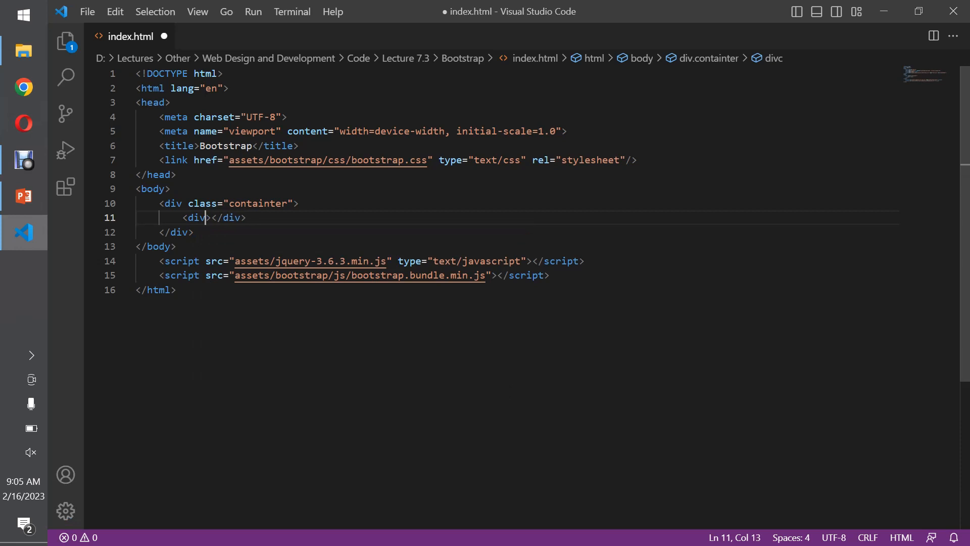
- Give the div class 'row', nest a div with class 'col', and add a paragraph
{"action": "type", "text": "class=\"\""}
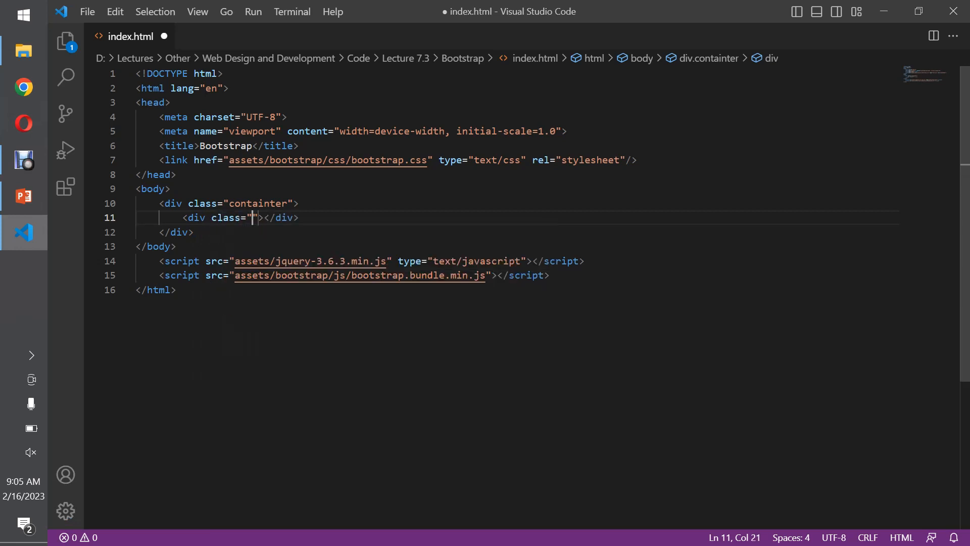
{"action": "type", "text": "row"}
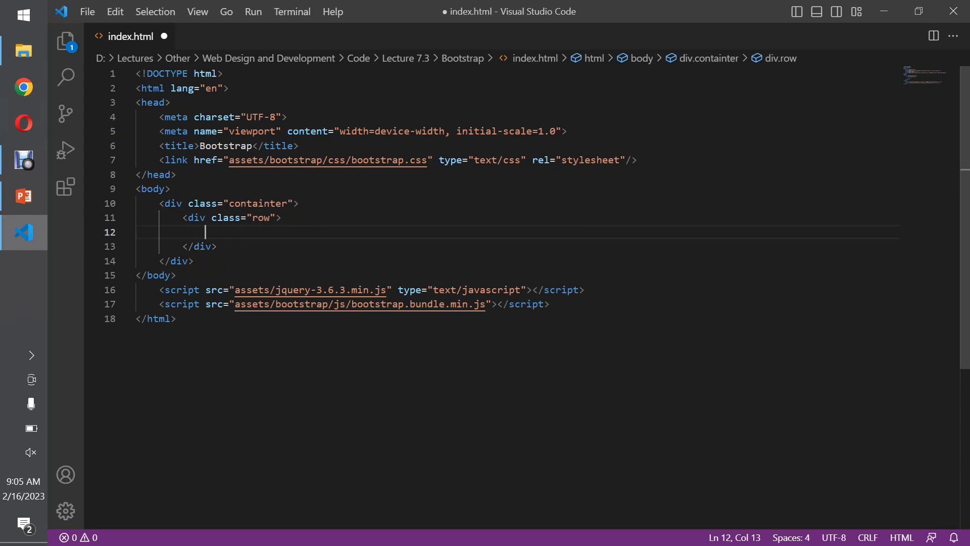
{"action": "type", "text": "d"}
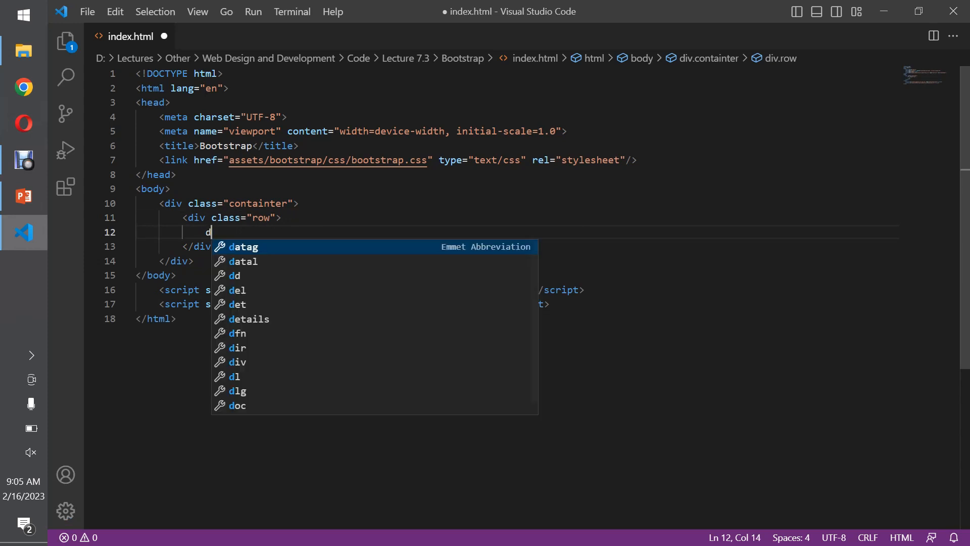
{"action": "type", "text": "iv c"}
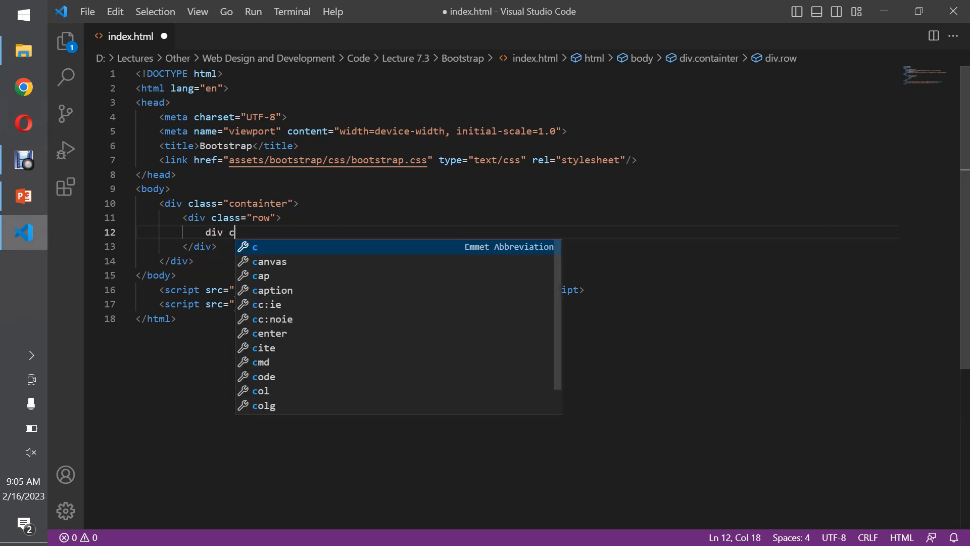
{"action": "key", "text": "Backspace"}
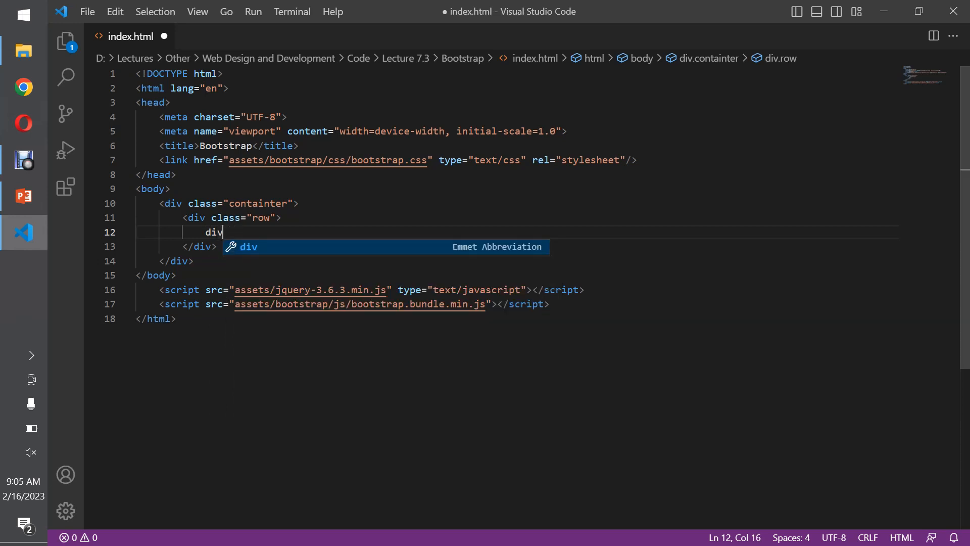
{"action": "type", "text": "cl></div>"}
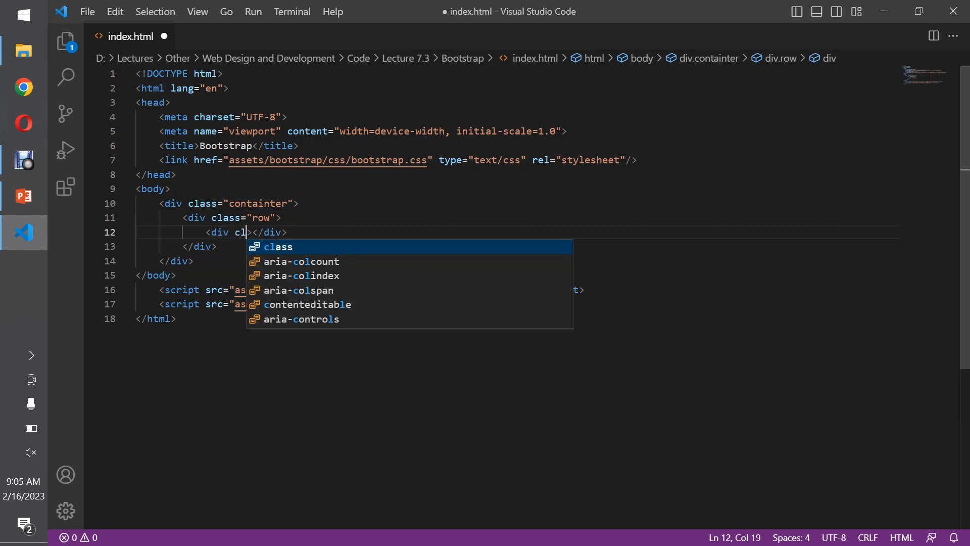
{"action": "type", "text": "lass=\"col\""}
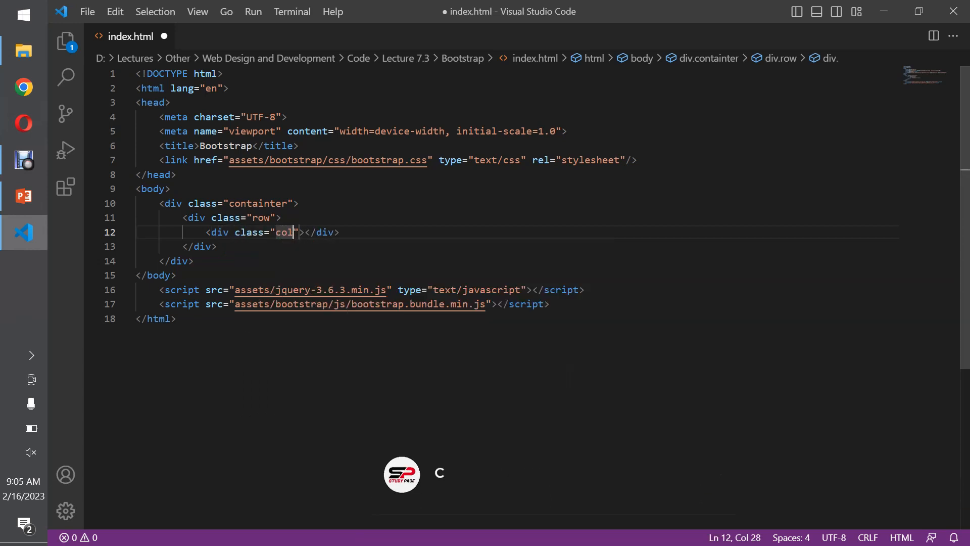
{"action": "key", "text": "Enter"}
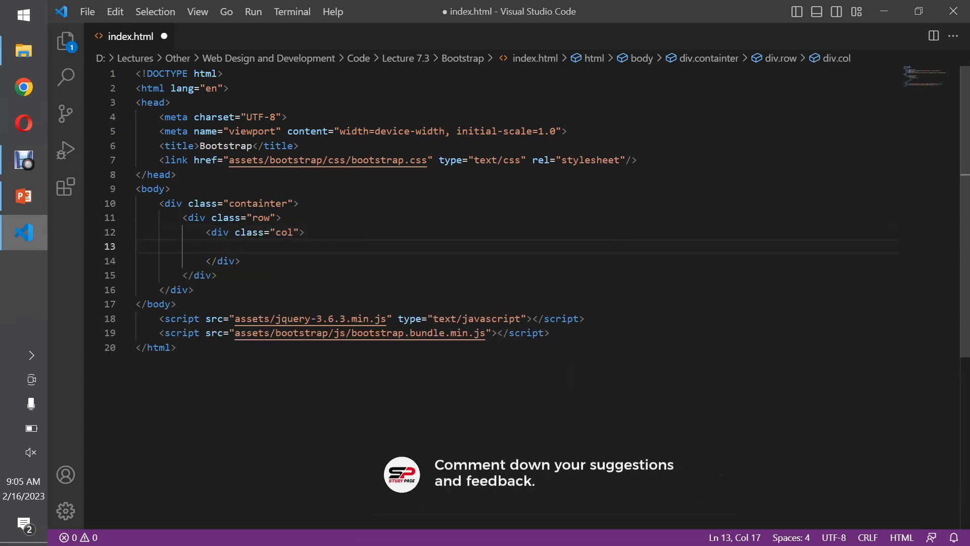
{"action": "type", "text": "p"}
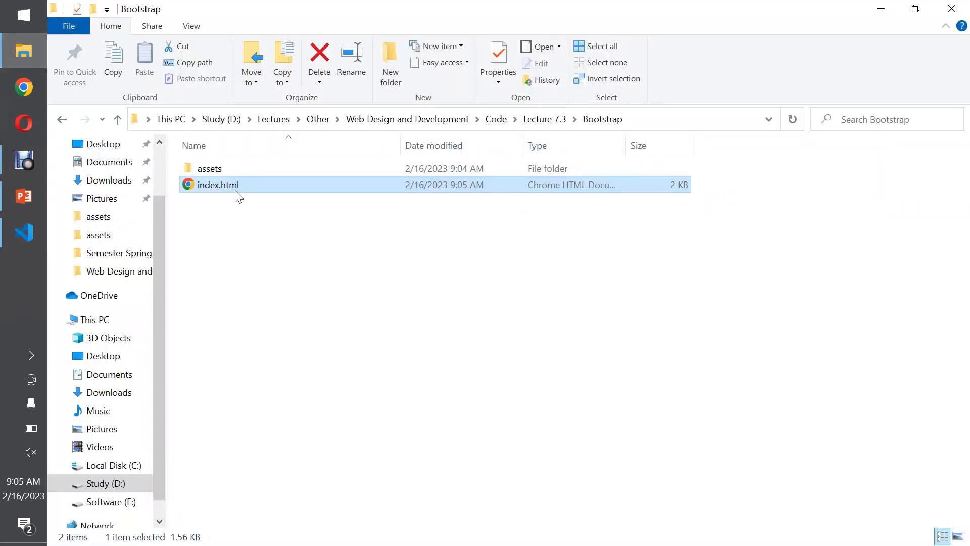
- Preview index.html's three Lorem ipsum columns in Chrome, then return to VS Code
{"action": "double_click", "coordinate": [218, 185]}
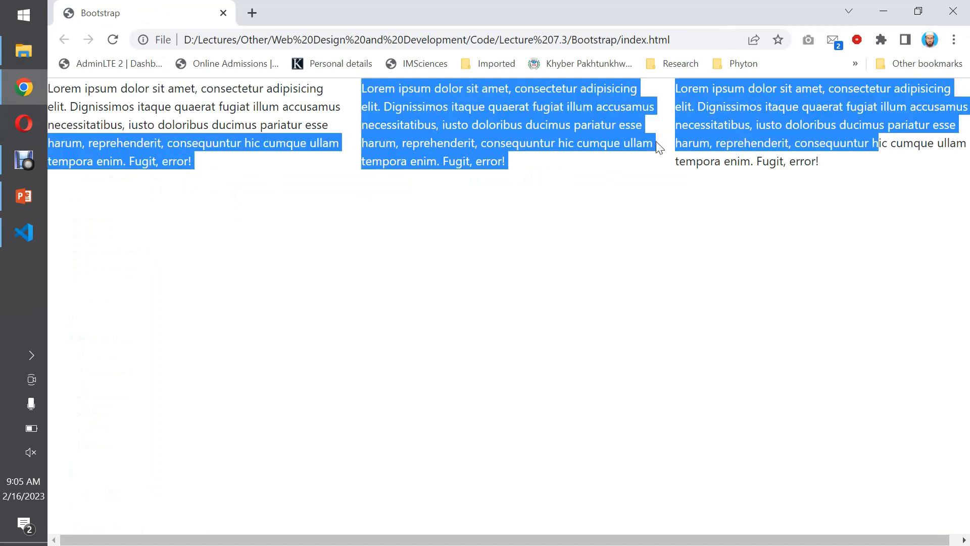
{"action": "left_click", "coordinate": [24, 232]}
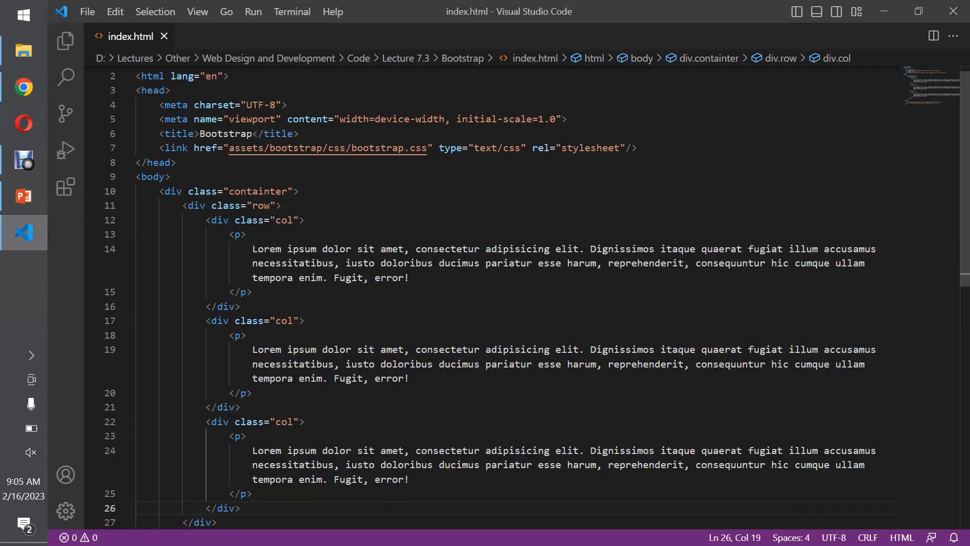
- Add style="border: 1px solid #ccc;" to the row div
{"action": "left_click", "coordinate": [275, 205]}
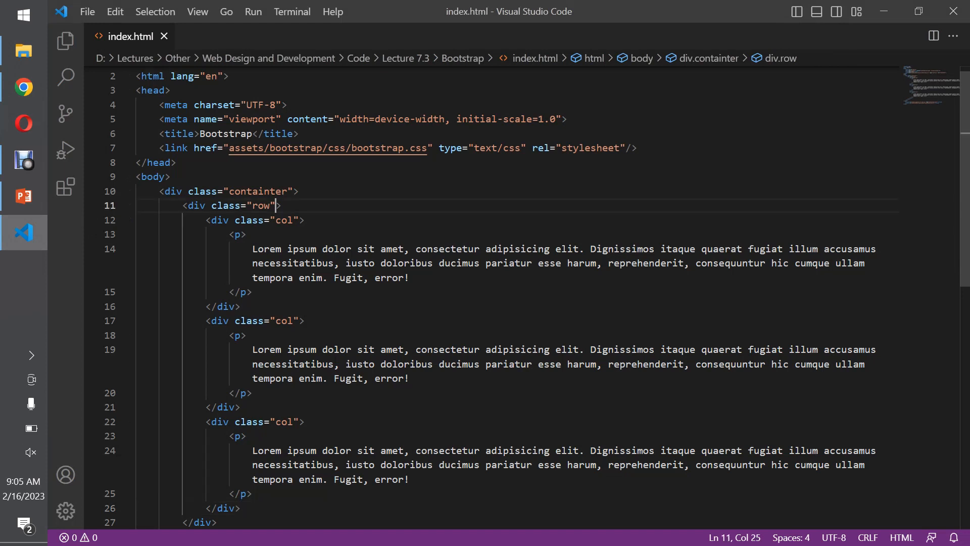
{"action": "type", "text": "style"}
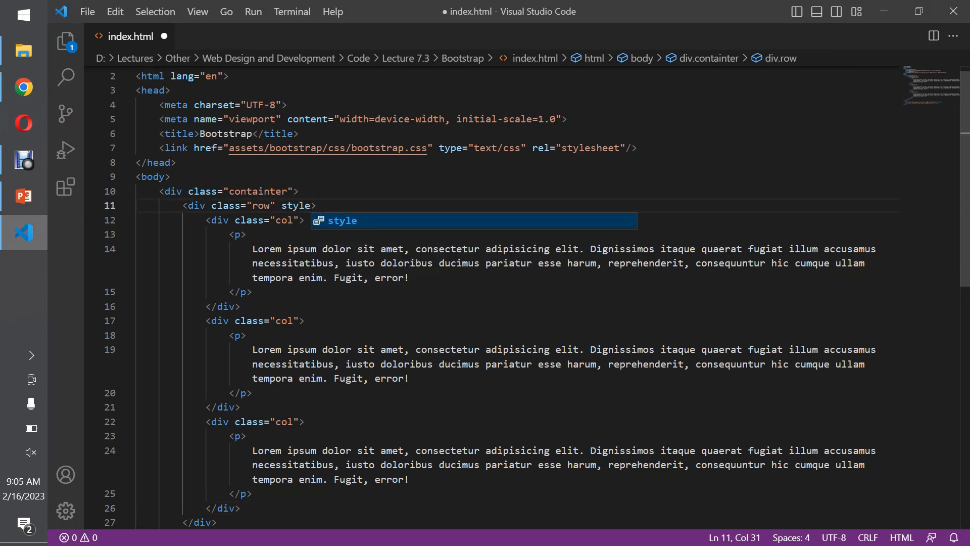
{"action": "type", "text": "=\""}
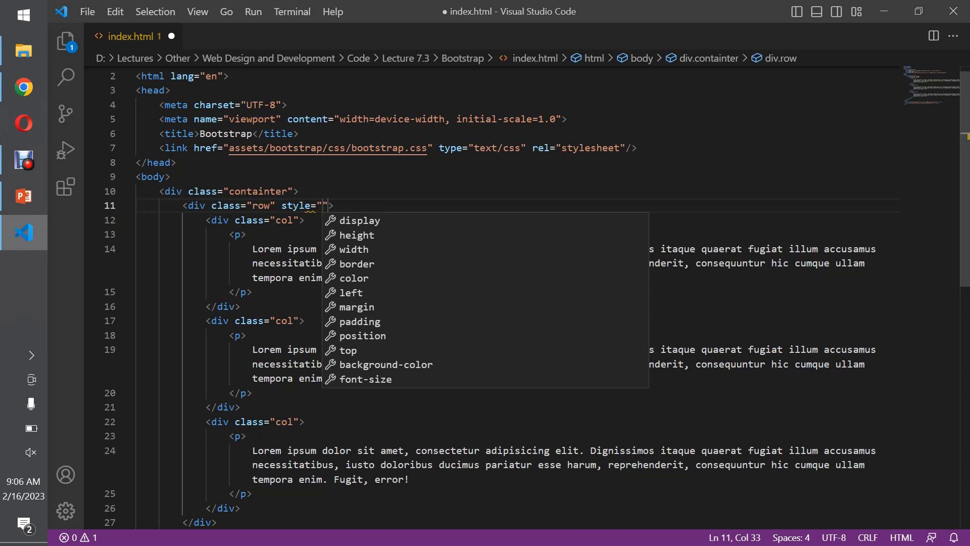
{"action": "type", "text": "bor"}
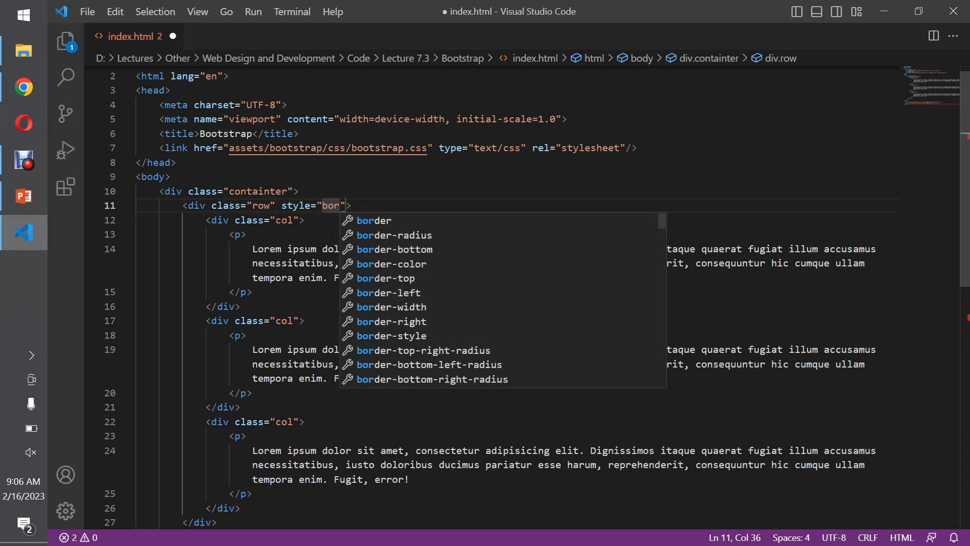
{"action": "key", "text": "Escape"}
{"action": "type", "text": "der"}
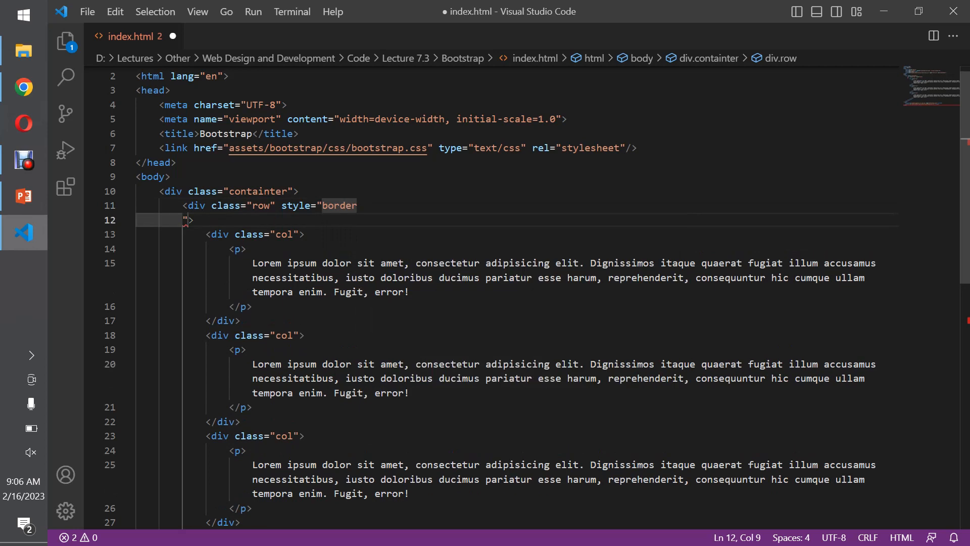
{"action": "type", "text": ": 1\">"}
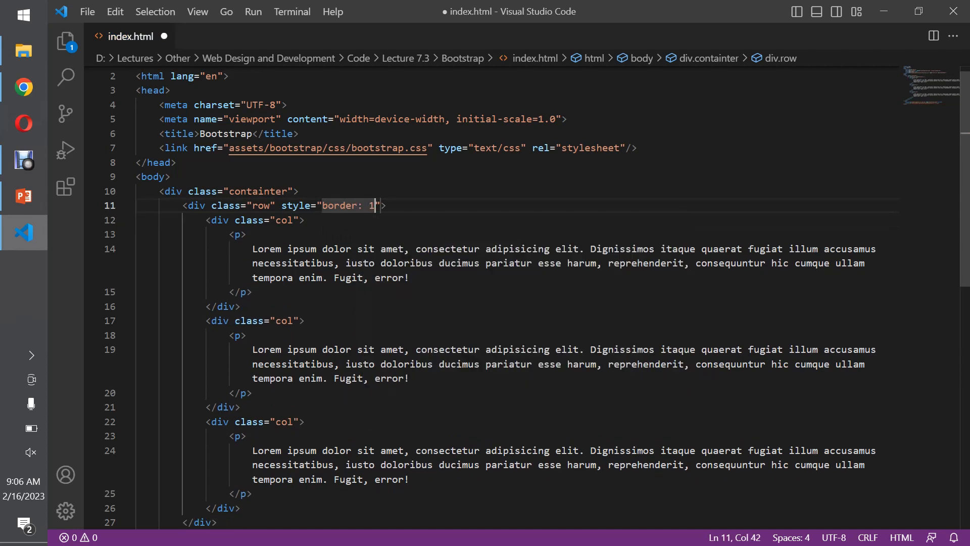
{"action": "type", "text": "px so"}
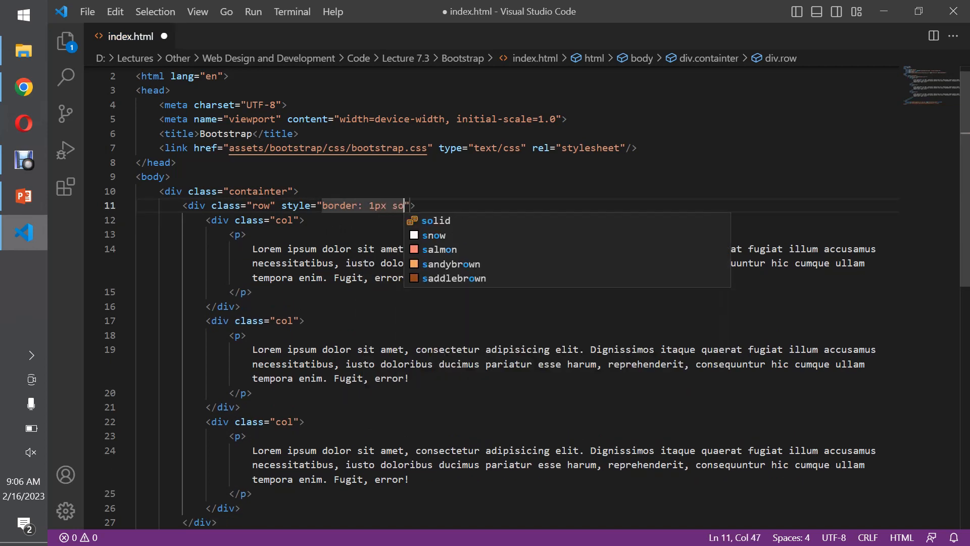
{"action": "type", "text": "l"}
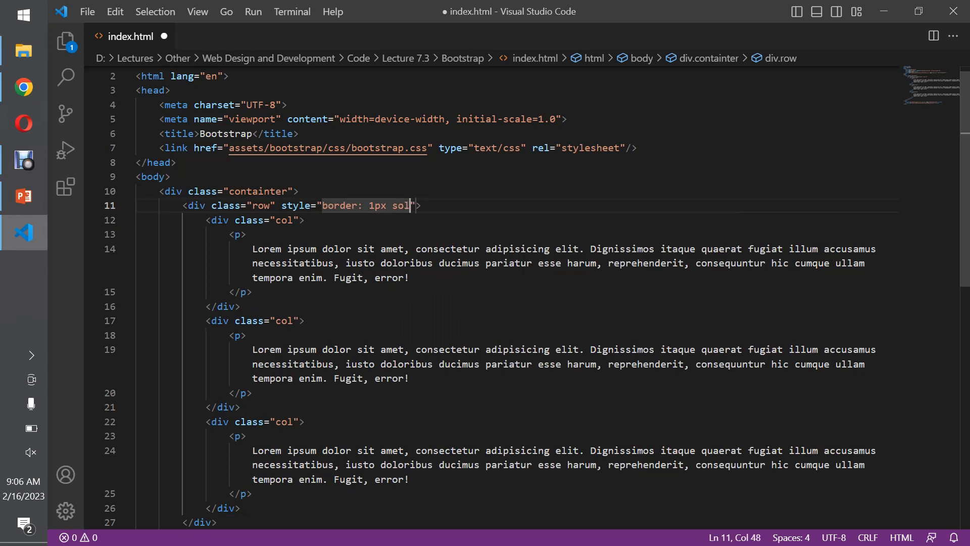
{"action": "type", "text": "id"}
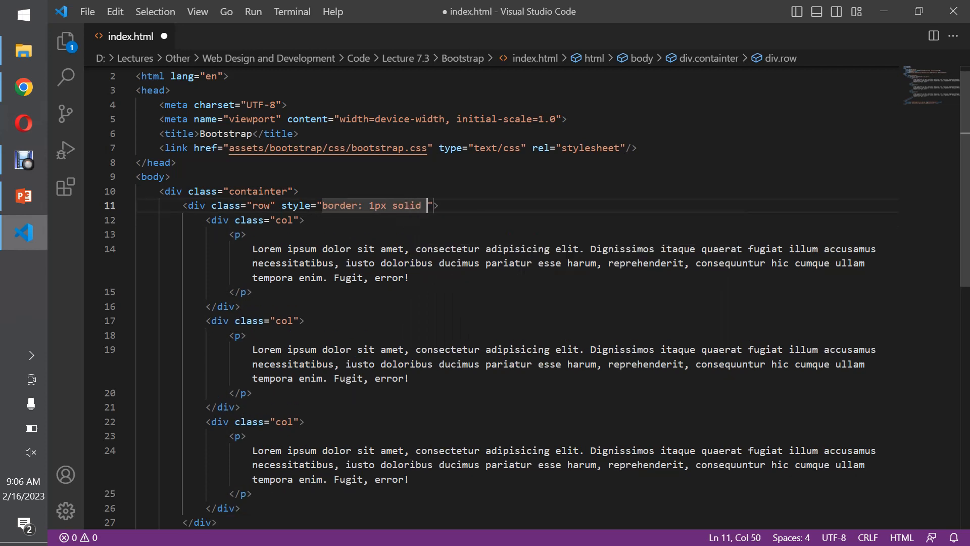
{"action": "type", "text": "#cc"}
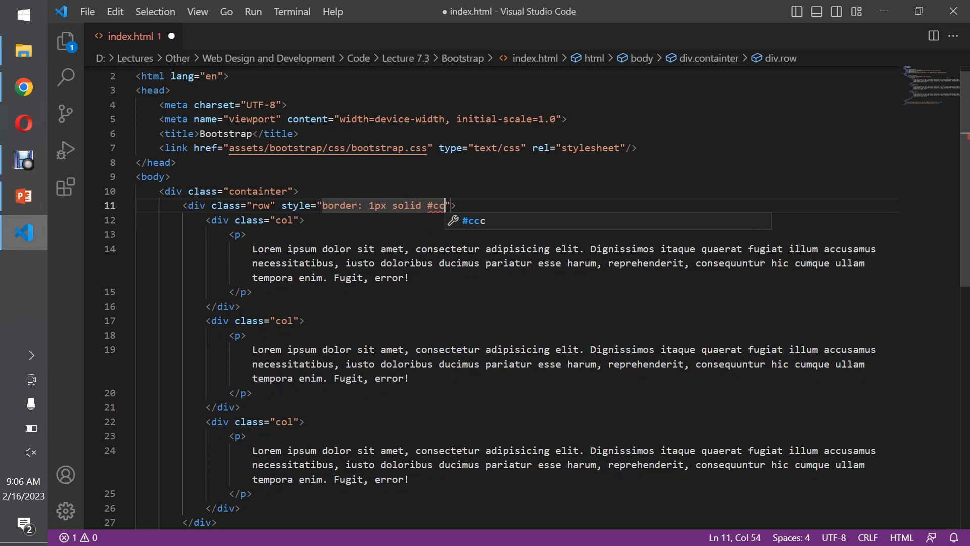
{"action": "key", "text": "Enter"}
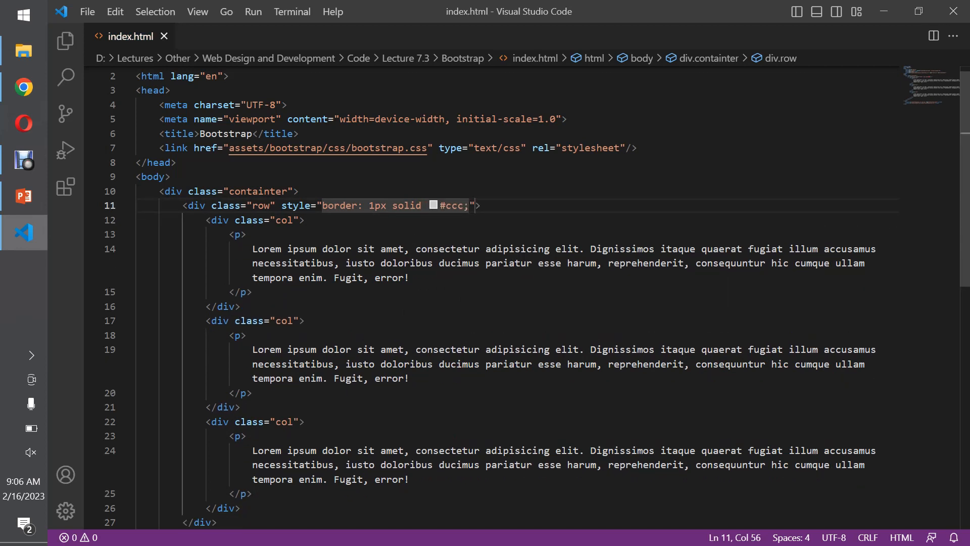
- Add height: 300px; after the border in the row's inline style
{"action": "type", "text": "he"}
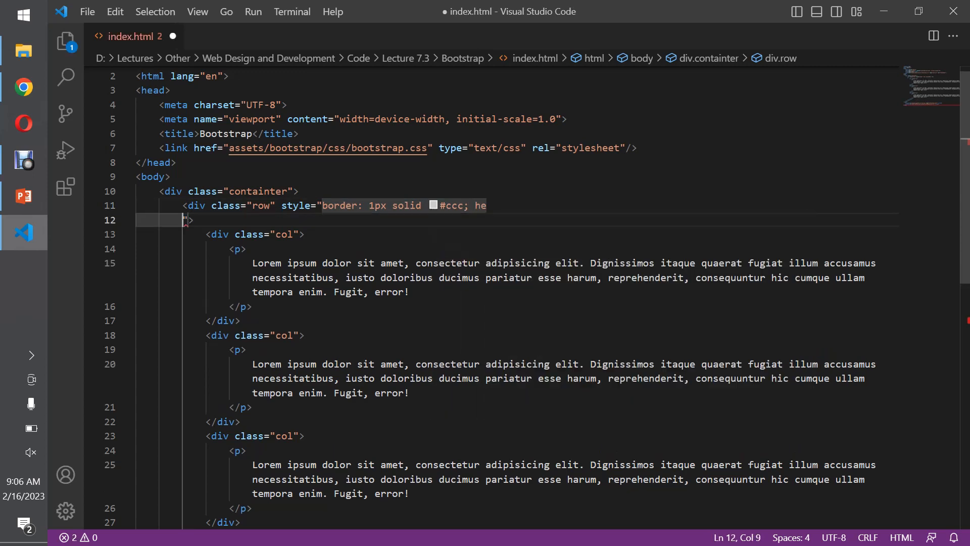
{"action": "key", "text": "Backspace"}
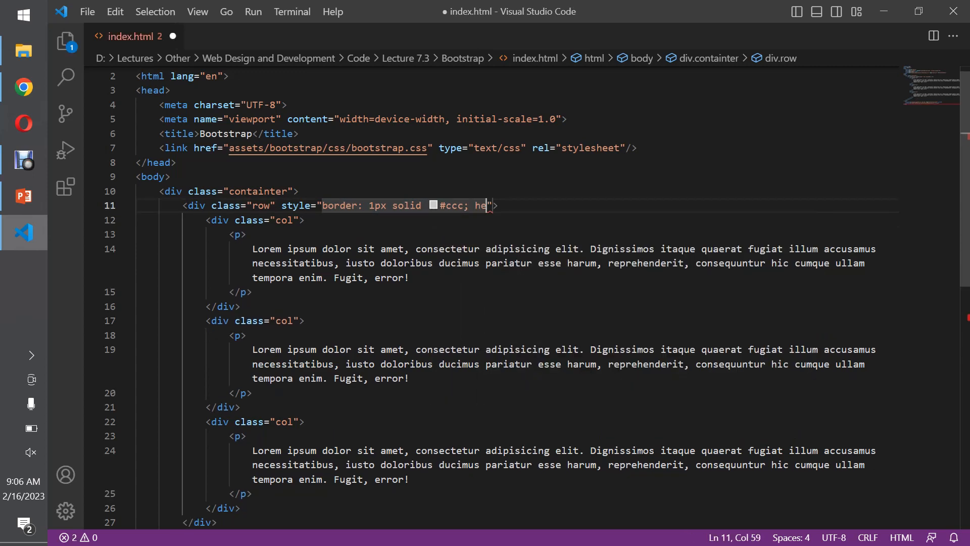
{"action": "type", "text": "igh"}
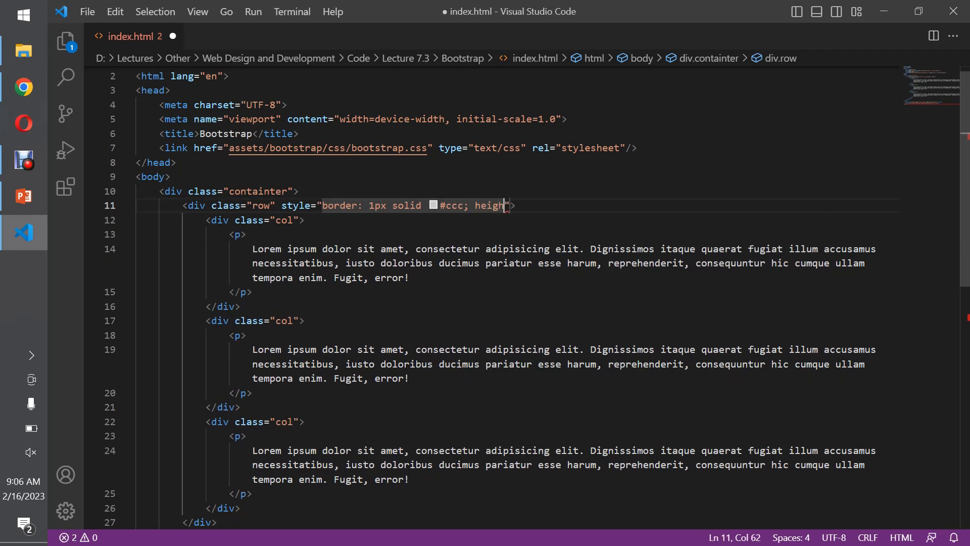
{"action": "type", "text": "t"}
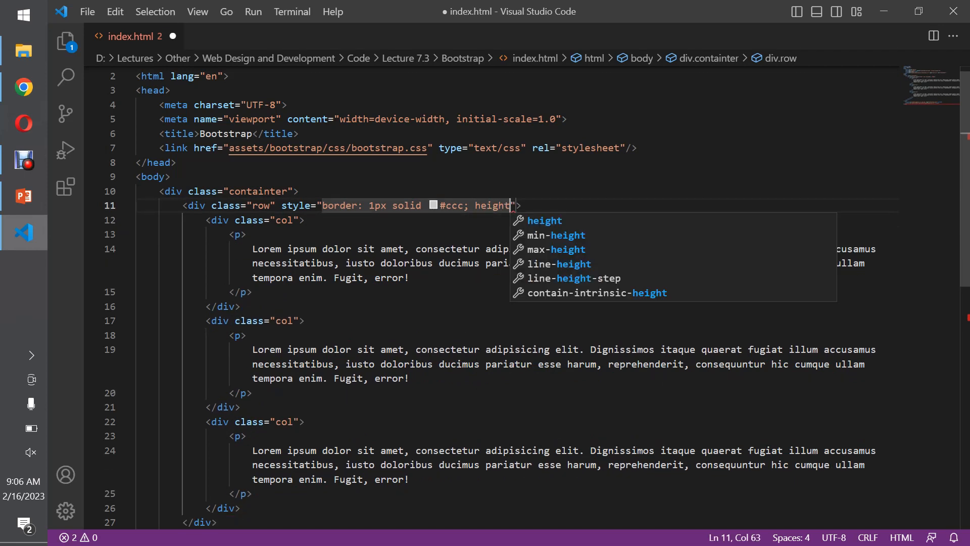
{"action": "type", "text": ":"}
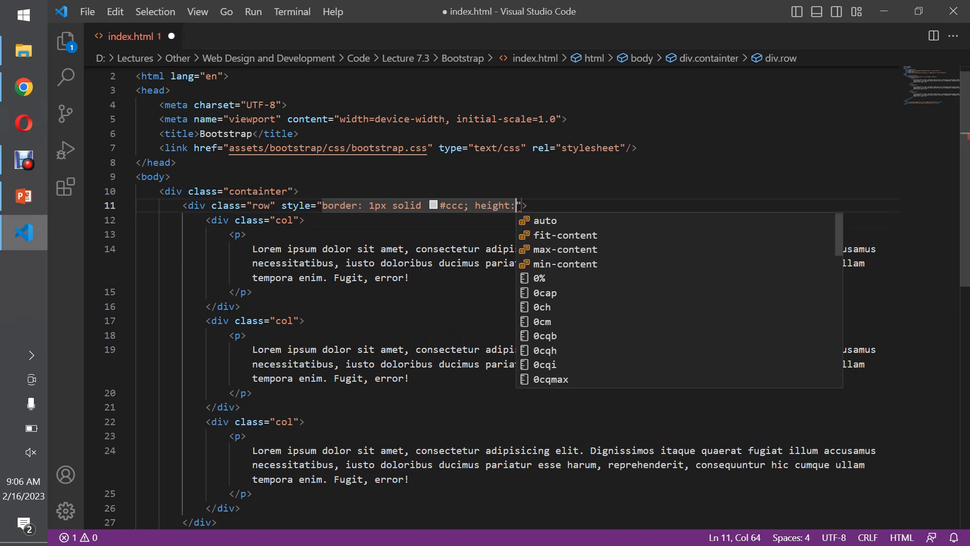
{"action": "type", "text": "400"}
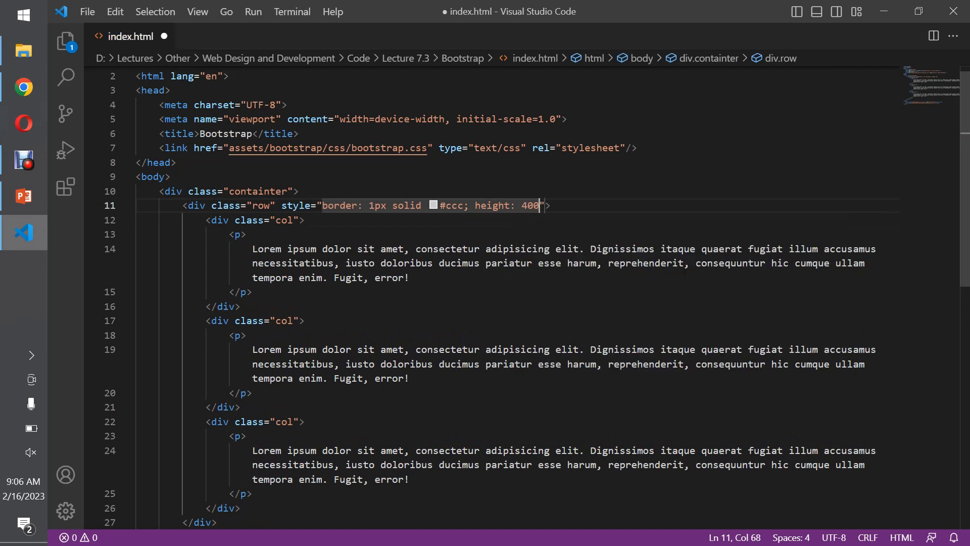
{"action": "key", "text": "Backspace"}
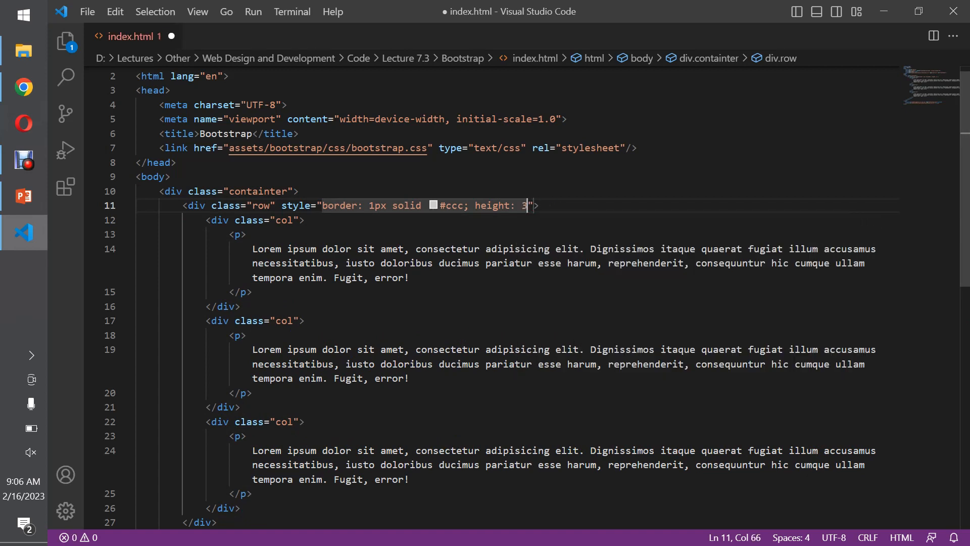
{"action": "type", "text": "00px;"}
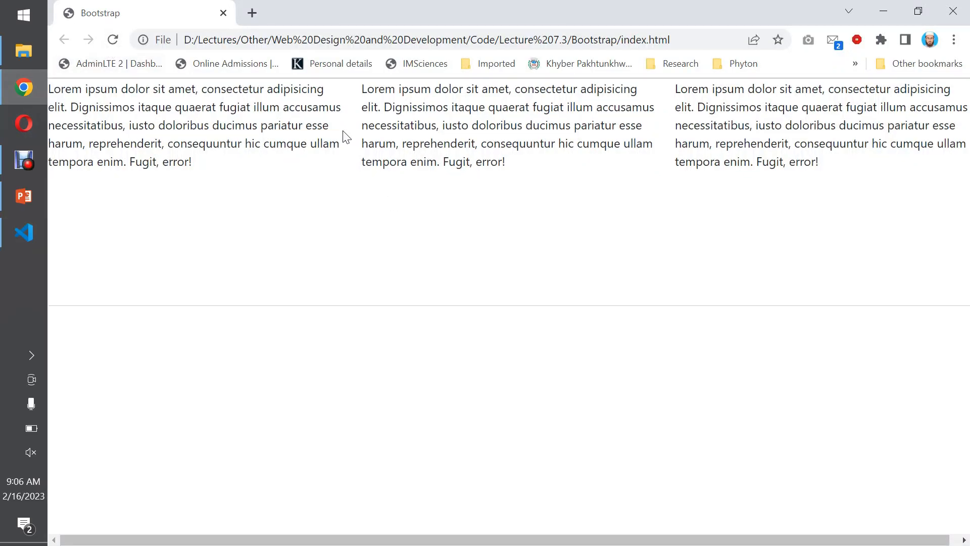
{"action": "mouse_move", "coordinate": [660, 235]}
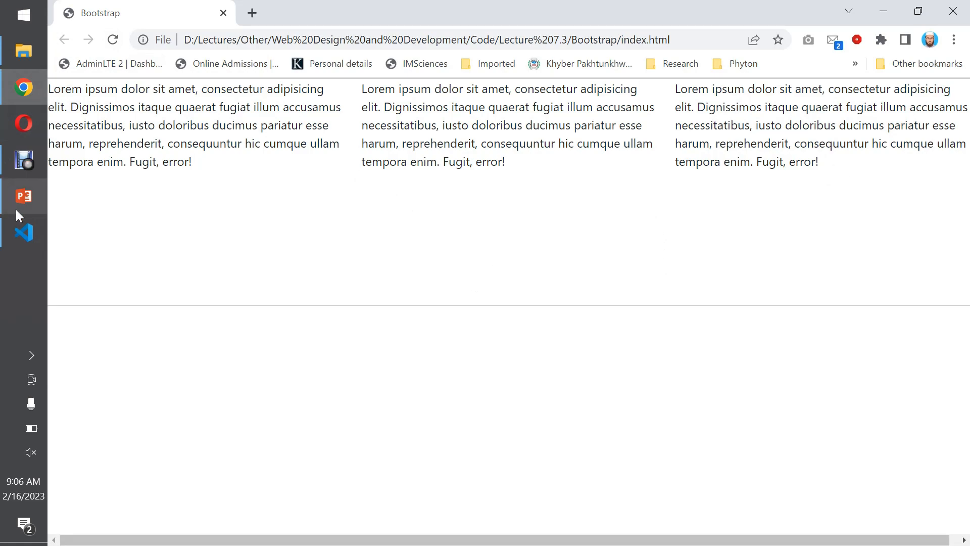
- Check the three columns inside the bordered 300px row in Chrome
{"action": "left_click", "coordinate": [23, 233]}
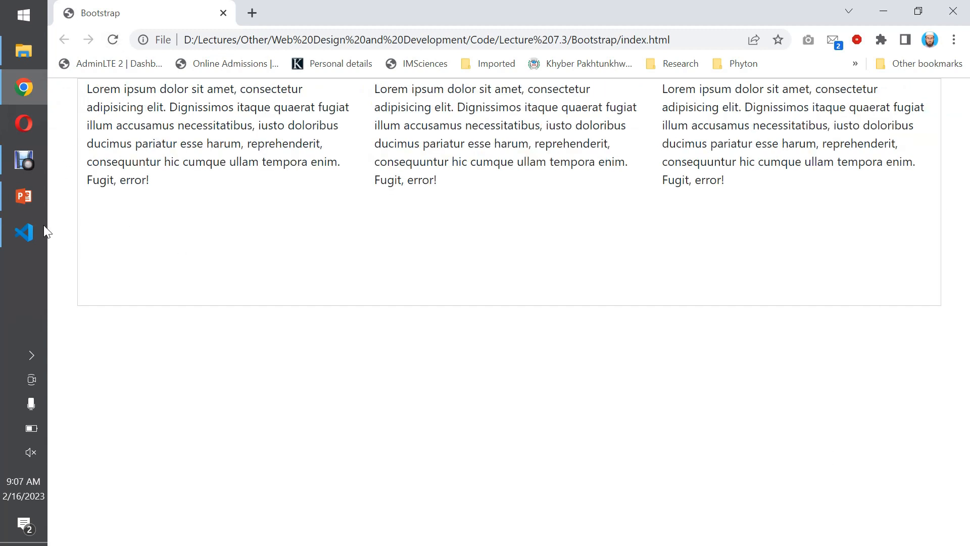
{"action": "left_click", "coordinate": [24, 232]}
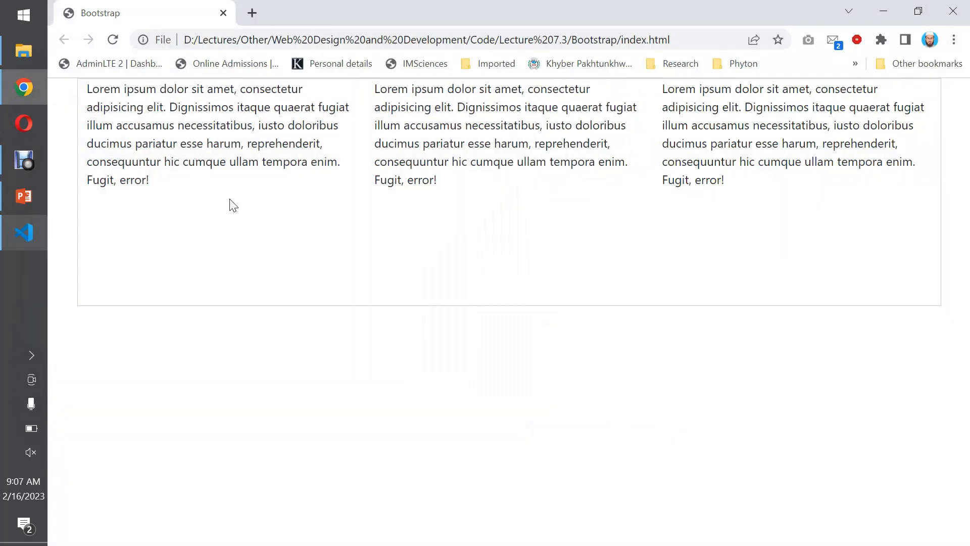
- Add the align-items-center class to the row div and recheck the result
{"action": "left_click", "coordinate": [24, 232]}
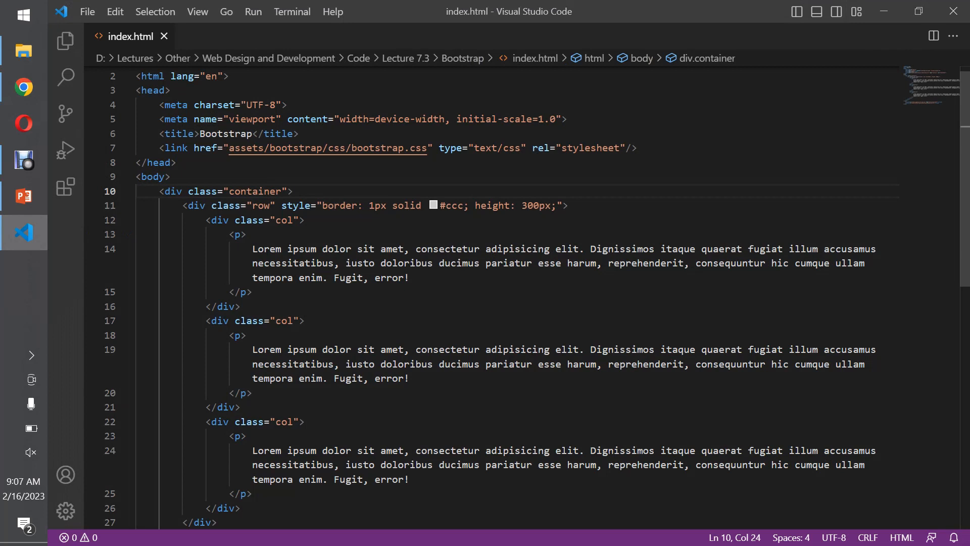
{"action": "left_click", "coordinate": [270, 205]}
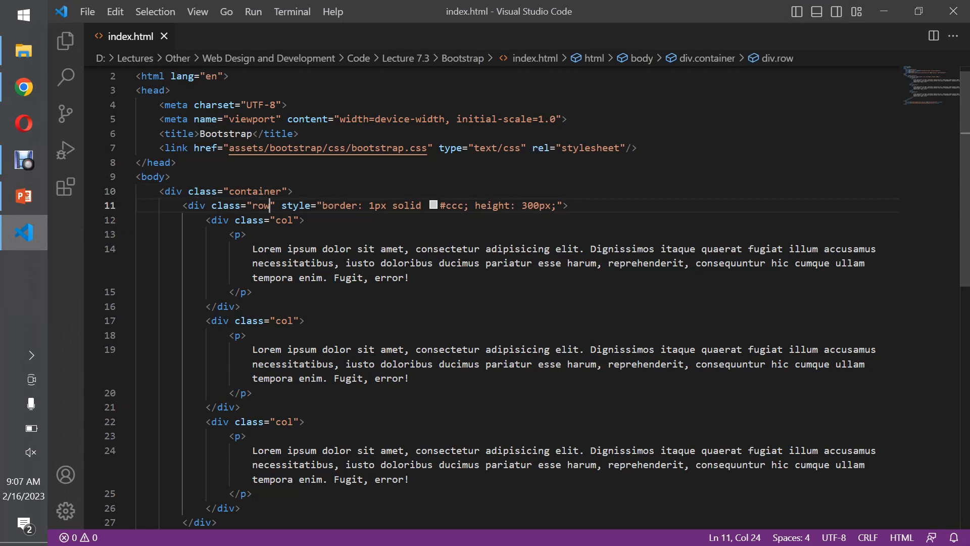
{"action": "type", "text": "a"}
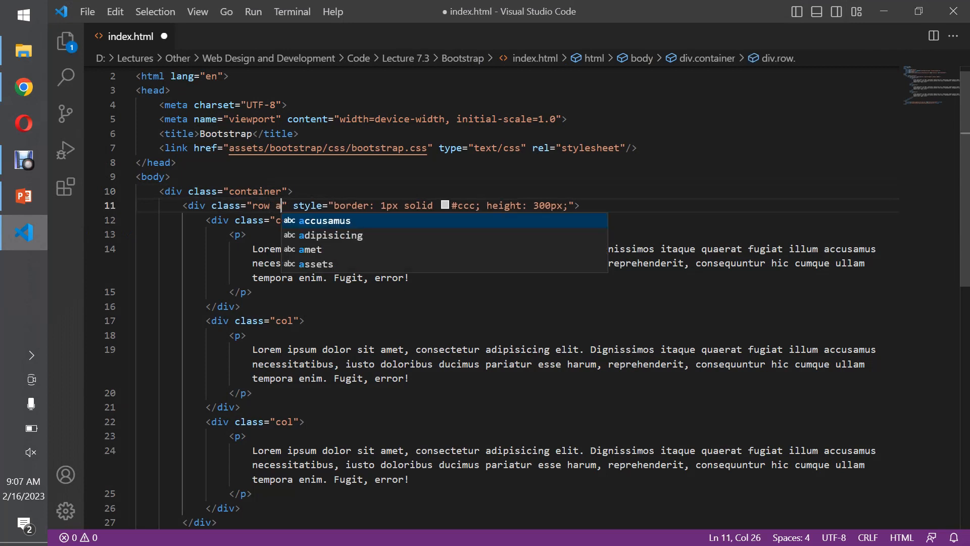
{"action": "type", "text": "lign-it"}
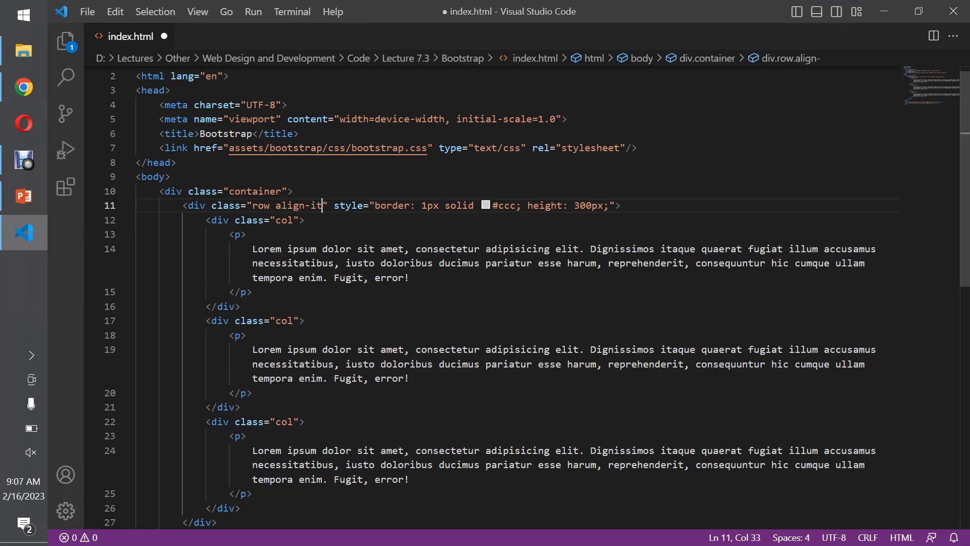
{"action": "type", "text": "ems-c"}
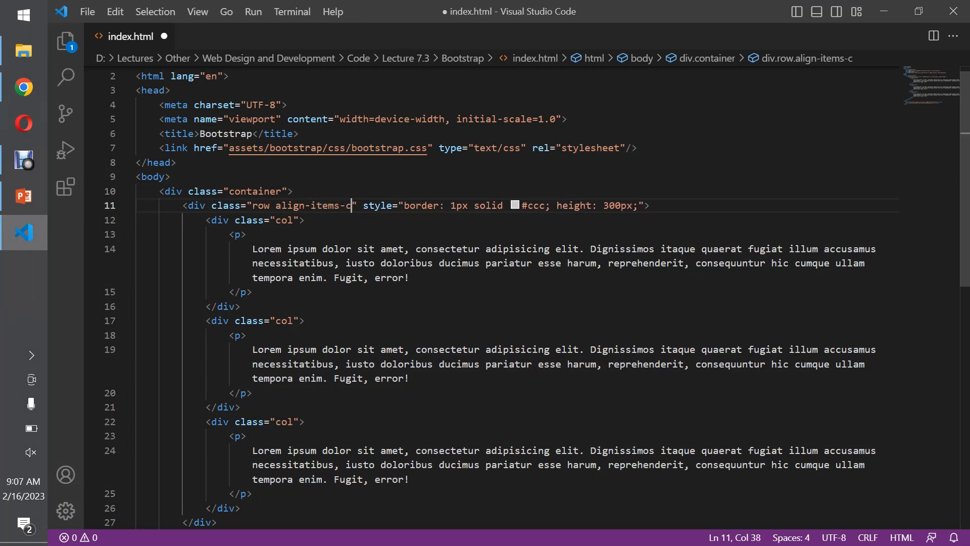
{"action": "type", "text": "enter"}
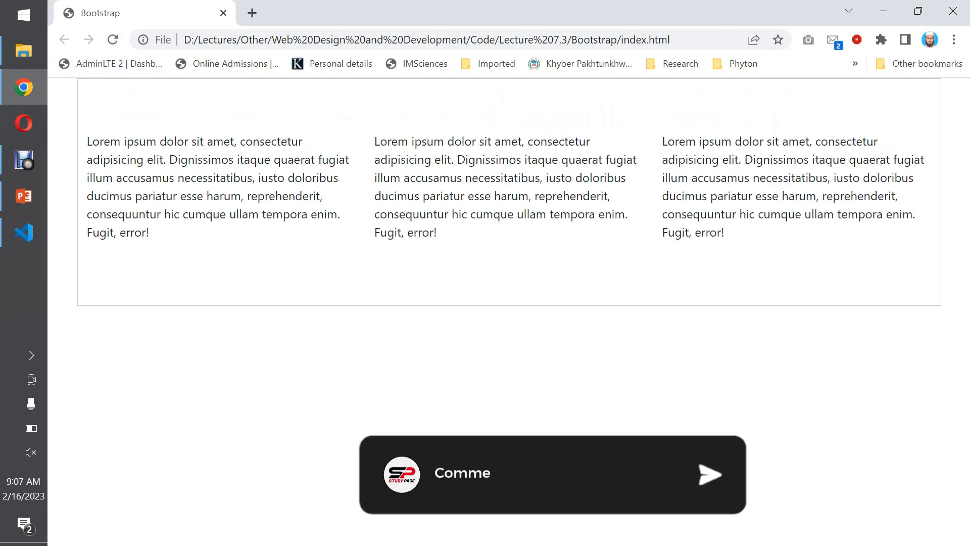
{"action": "left_click_drag", "start_coordinate": [234, 141], "coordinate": [878, 215]}
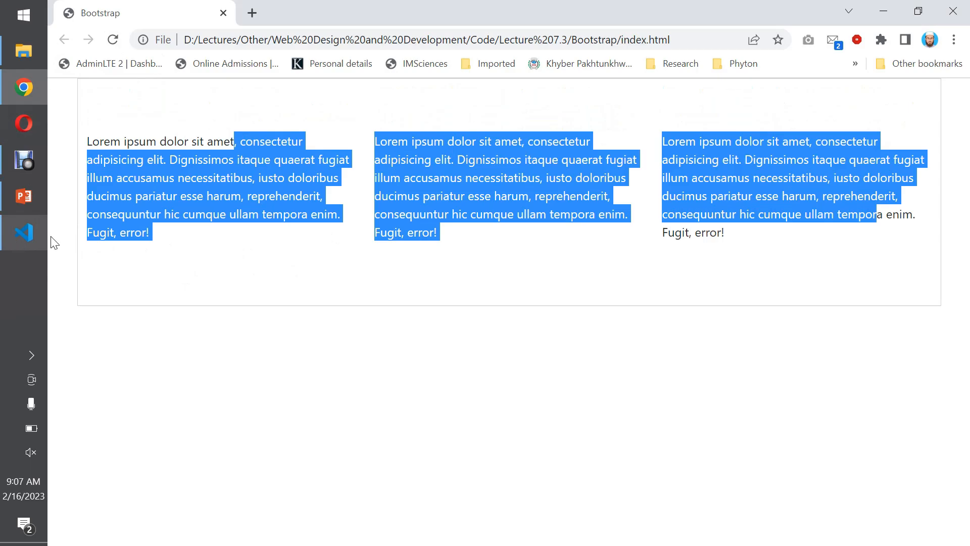
{"action": "left_click", "coordinate": [23, 232]}
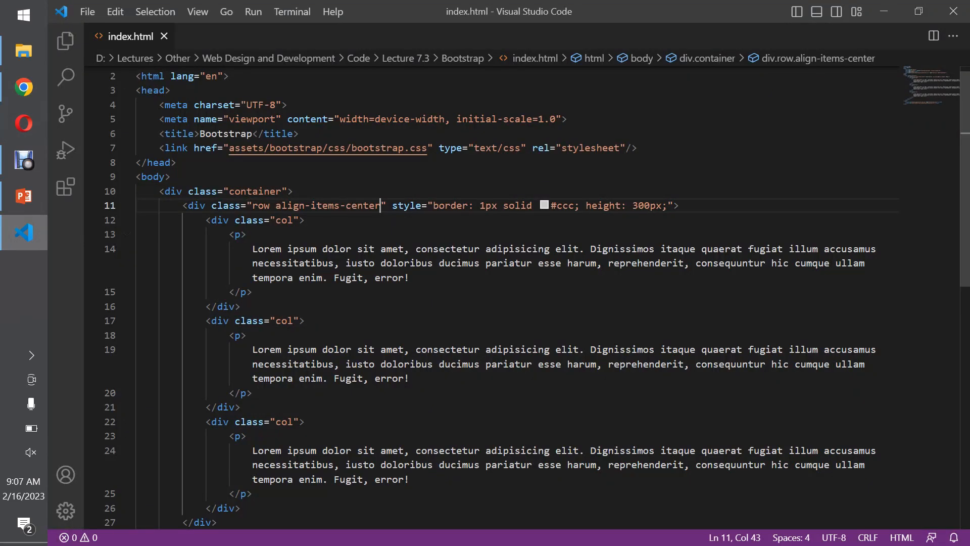
- Duplicate the first row below itself and change the copy's class to align-items-end
{"action": "left_click", "coordinate": [128, 205]}
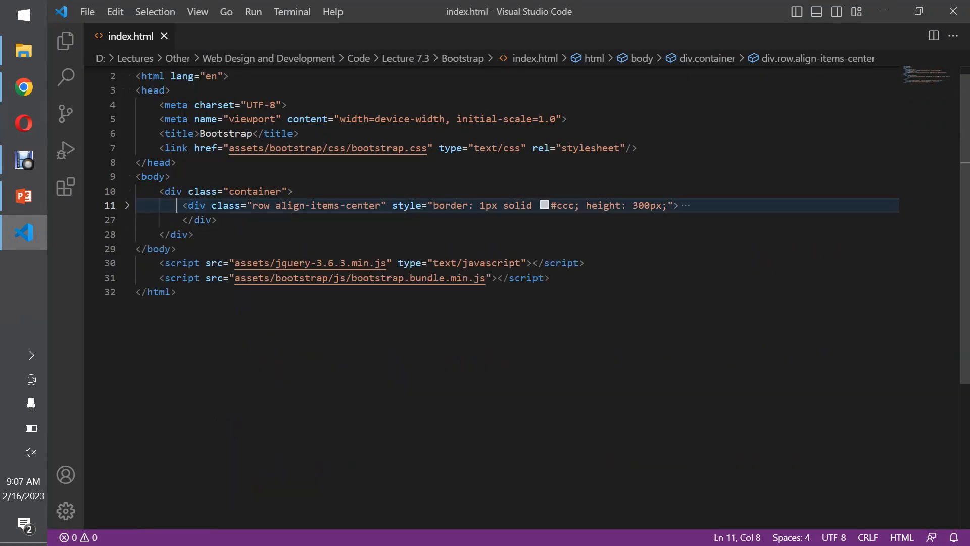
{"action": "key", "text": "Enter"}
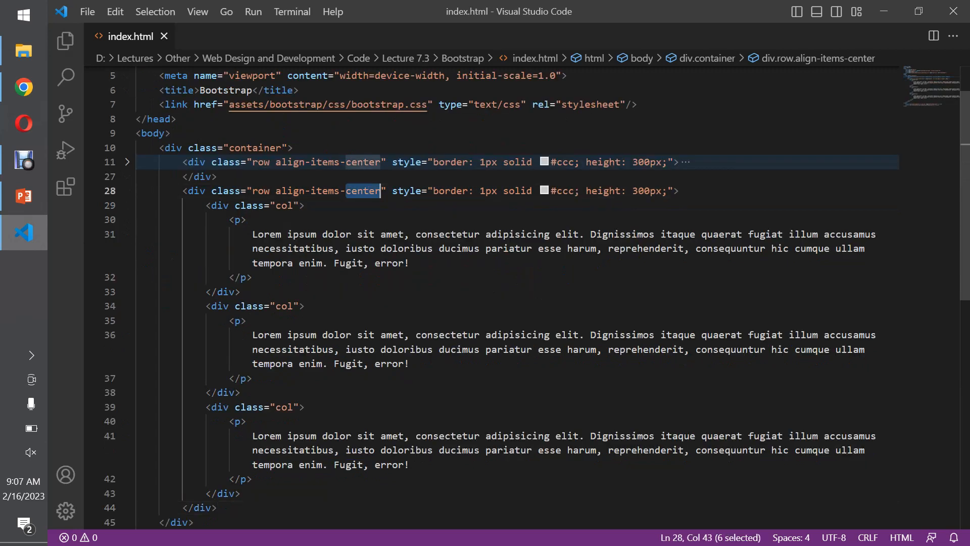
{"action": "type", "text": "end"}
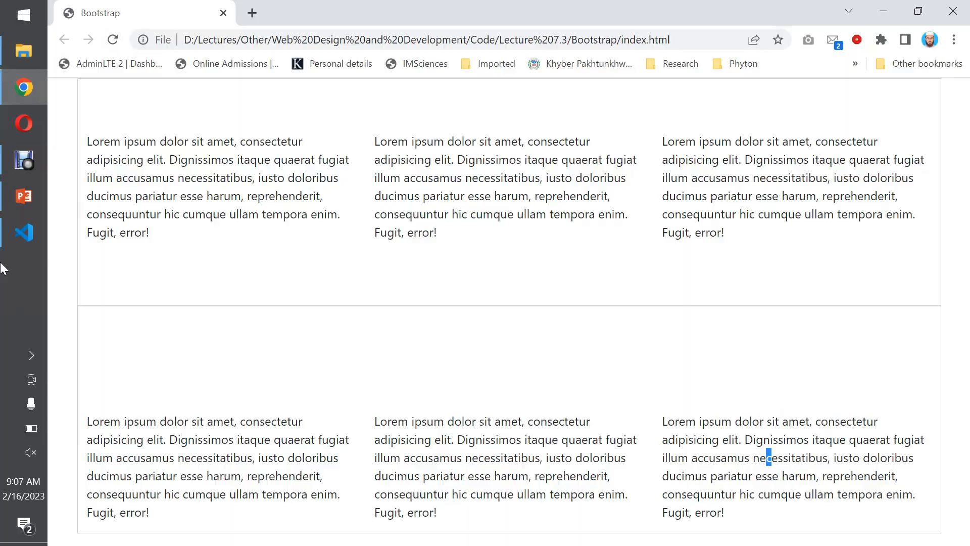
{"action": "left_click", "coordinate": [23, 232]}
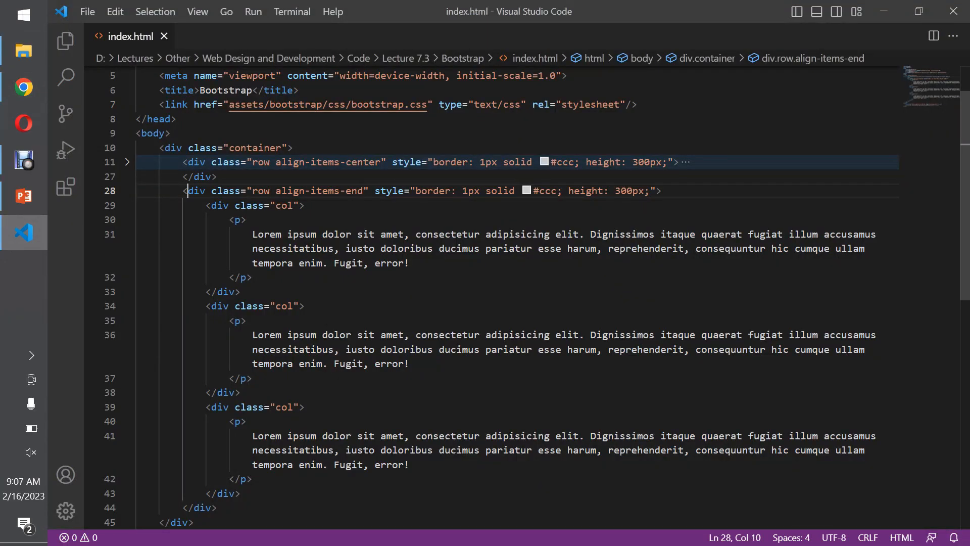
- Paste a third row copy and delete its align-items-end class, leaving plain row
{"action": "left_click", "coordinate": [128, 191]}
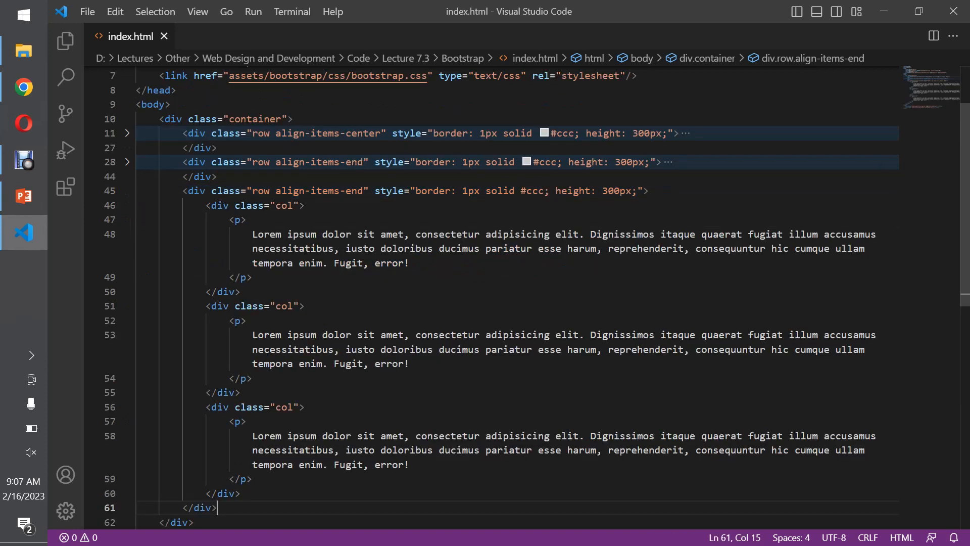
{"action": "double_click", "coordinate": [320, 191]}
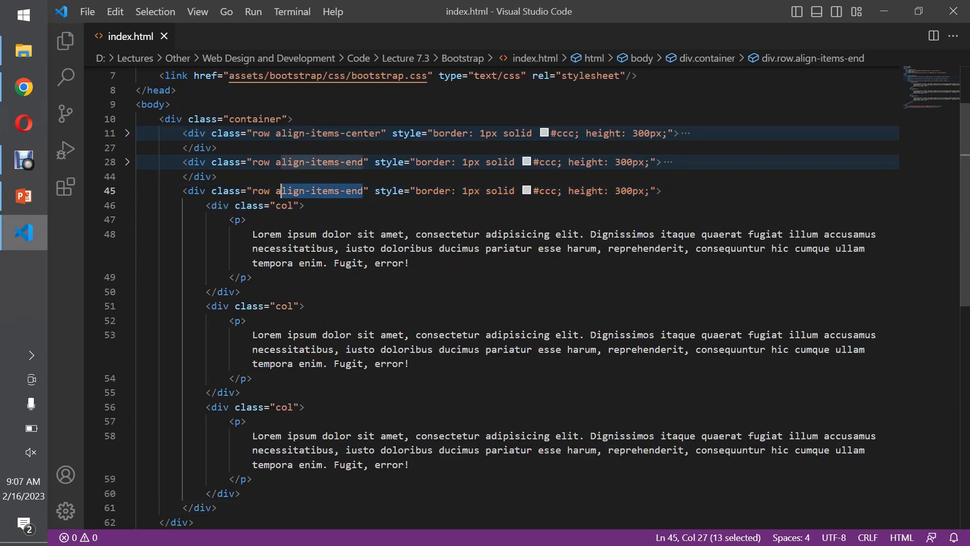
{"action": "key", "text": "Delete"}
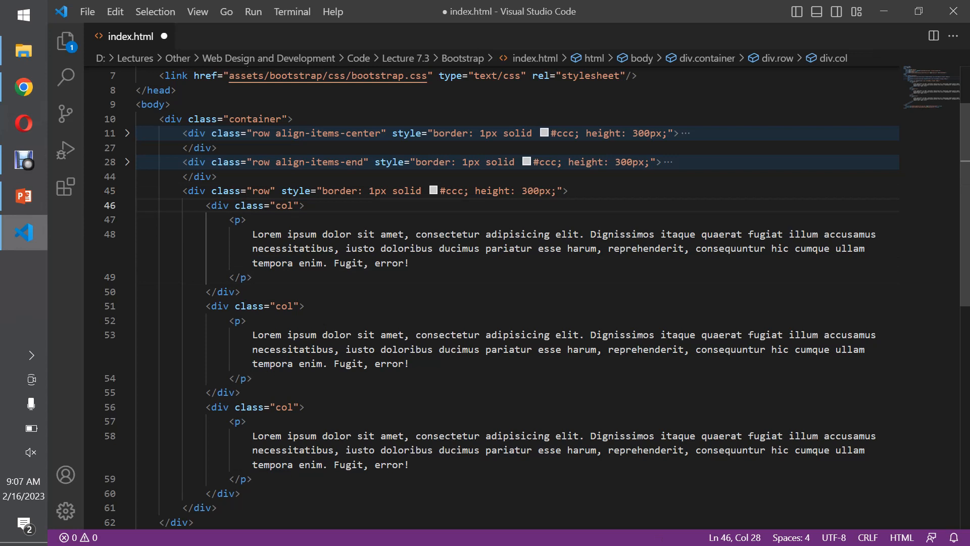
- Give the third row's first column align-self-end and second column align-self-center, then preview
{"action": "type", "text": "\" \""}
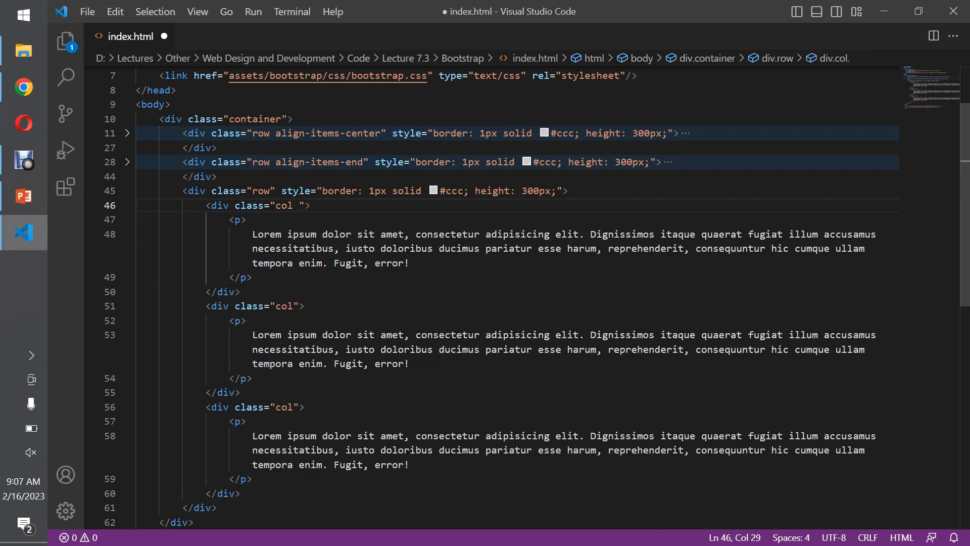
{"action": "type", "text": "align-self-end"}
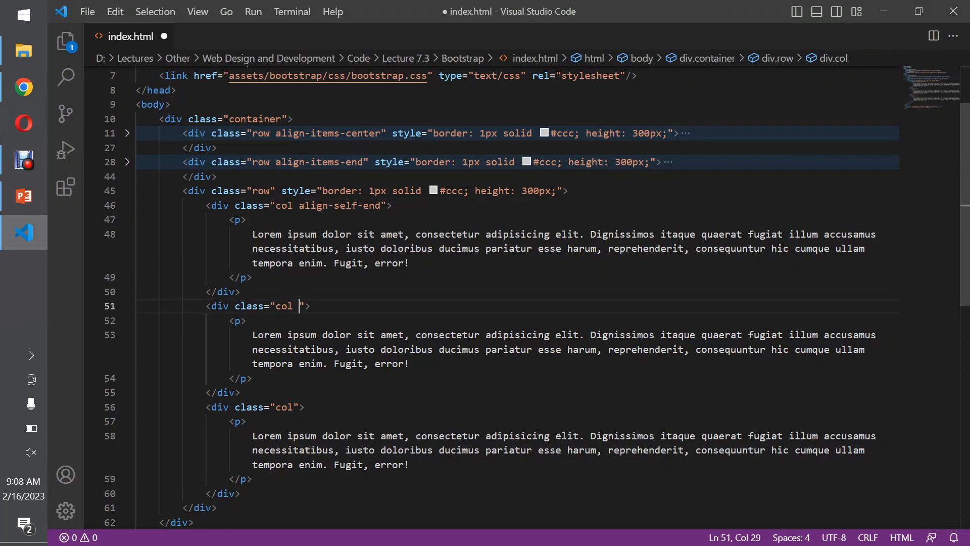
{"action": "type", "text": "align-"}
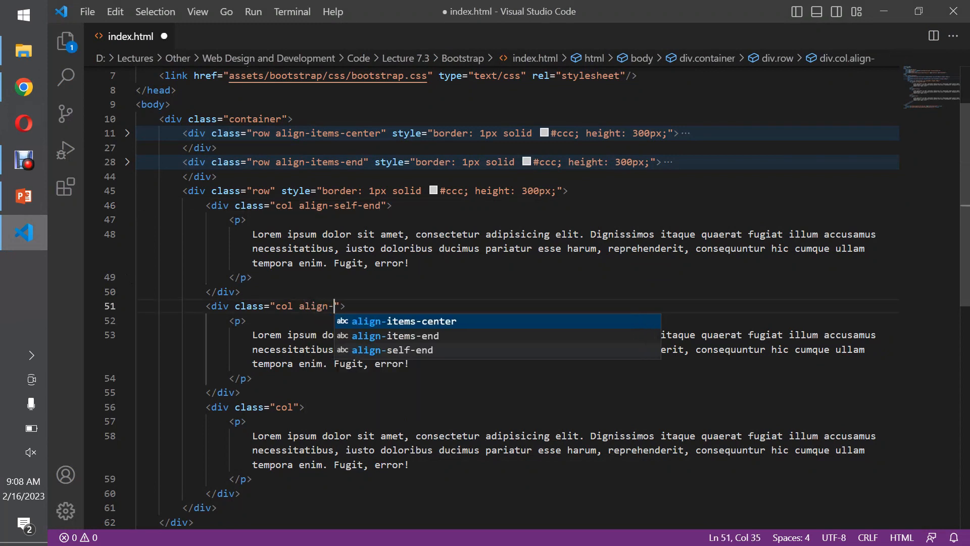
{"action": "key", "text": "Down"}
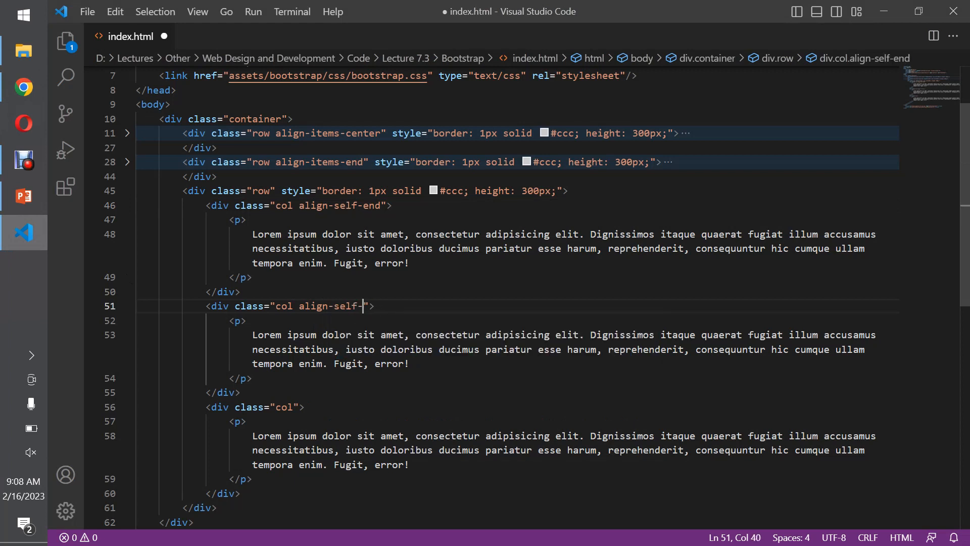
{"action": "type", "text": "center"}
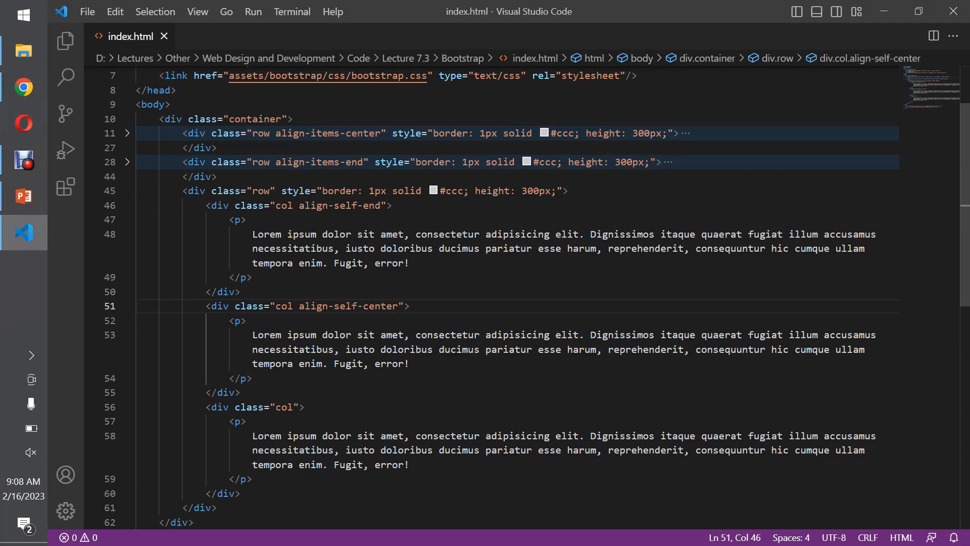
{"action": "left_click", "coordinate": [24, 87]}
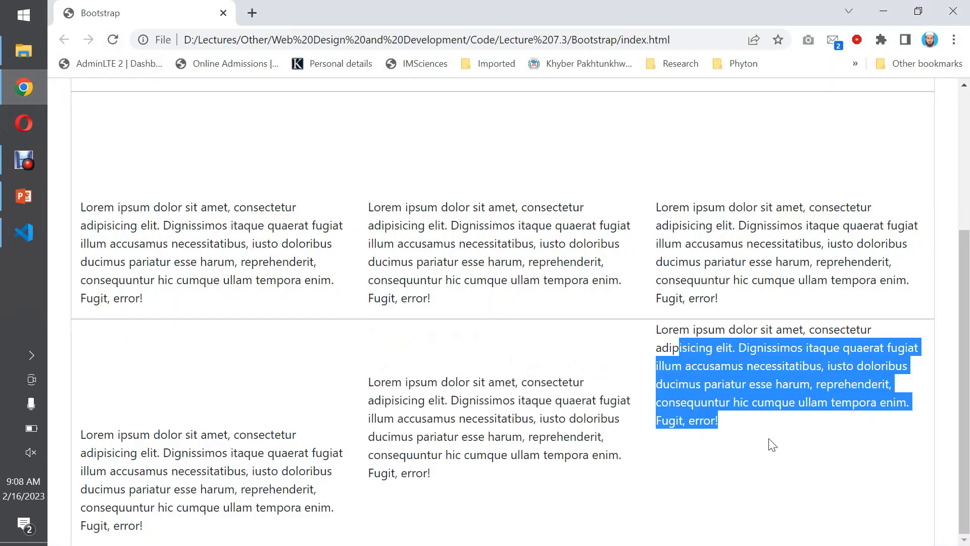
{"action": "left_click", "coordinate": [24, 232]}
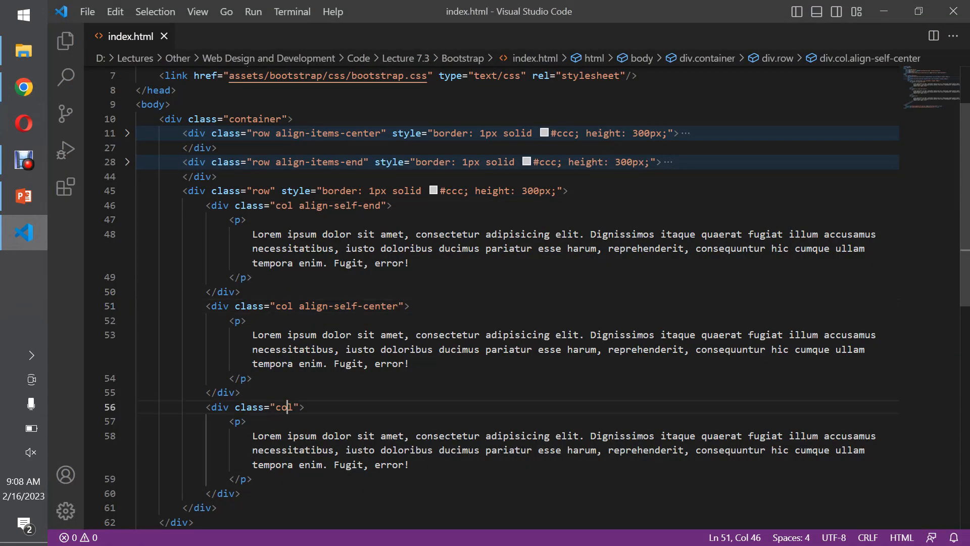
- Add align-self-start to the class of the third row's last column
{"action": "type", "text": "a"}
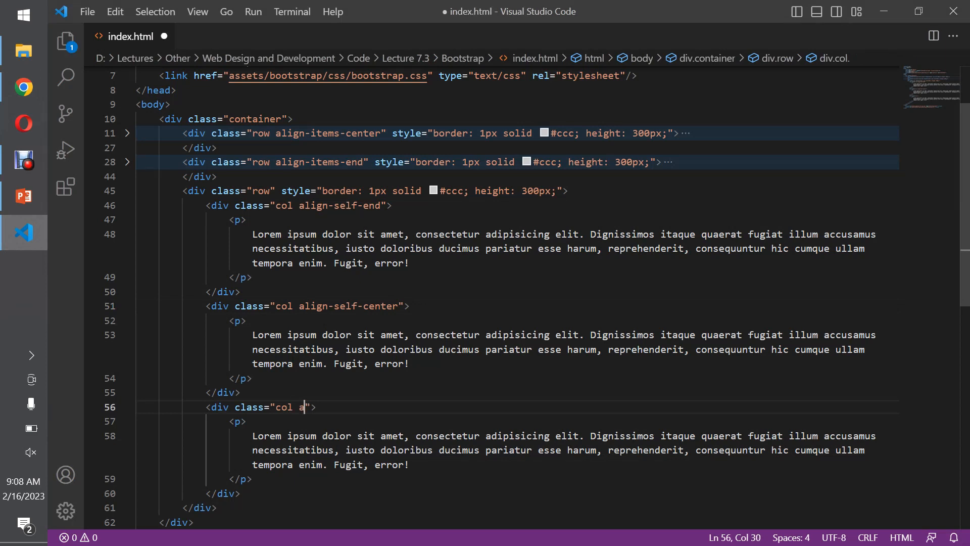
{"action": "type", "text": "lign-"}
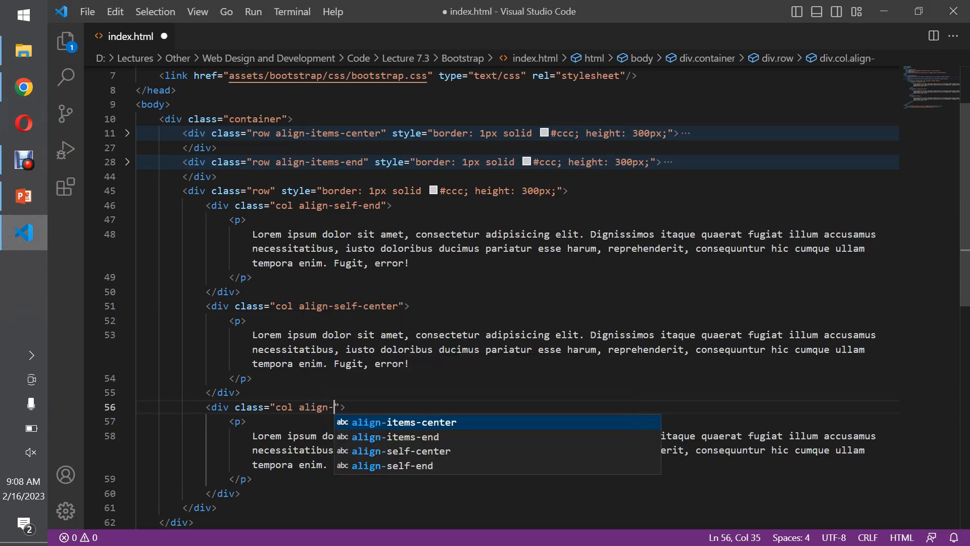
{"action": "type", "text": "self-st"}
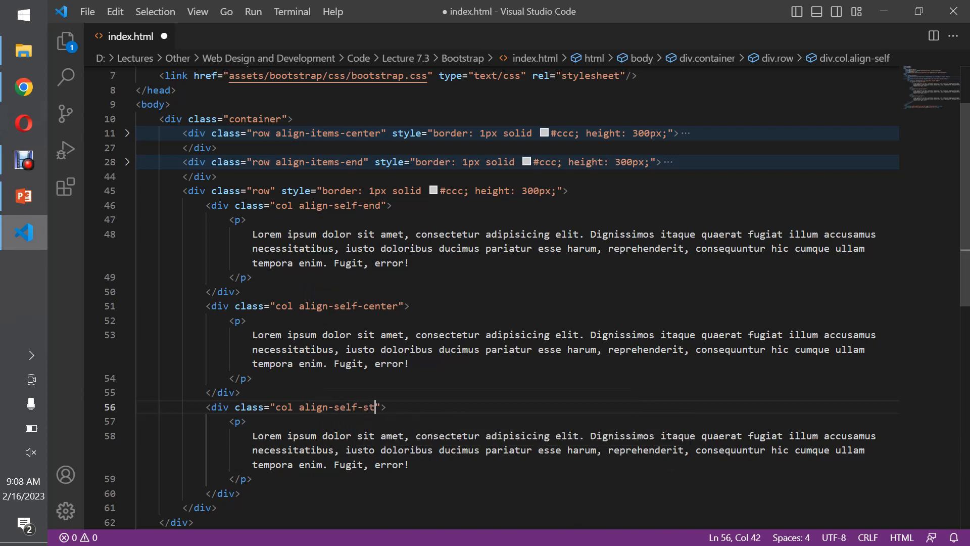
{"action": "type", "text": "art"}
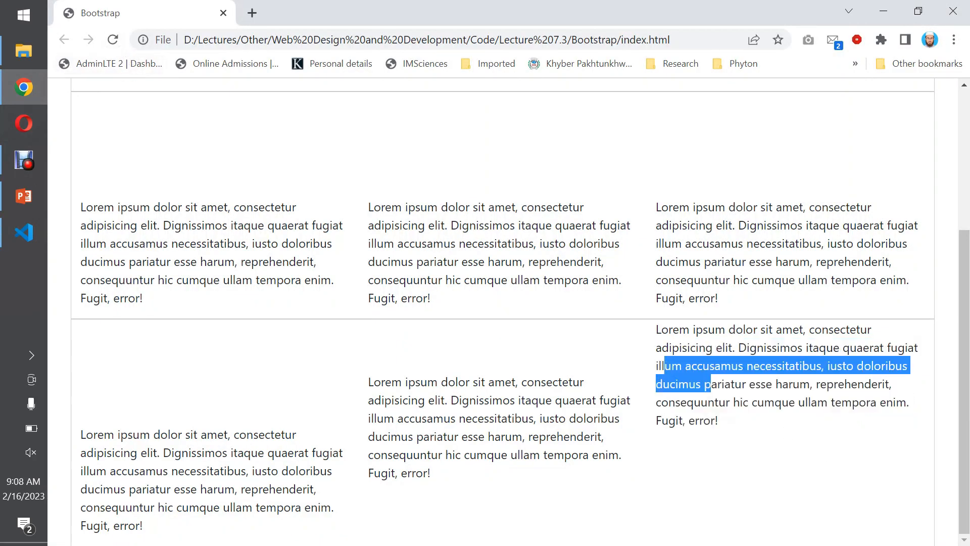
- Scroll Chrome to inspect the third row's staggered columns, then bring up the PowerPoint slides
{"action": "scroll", "scroll_direction": "down", "scroll_amount": 3}
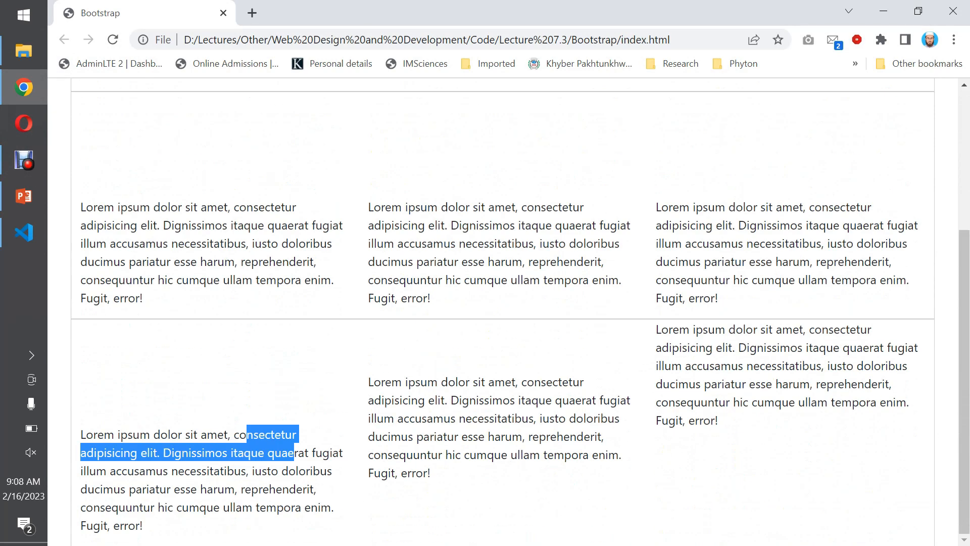
{"action": "left_click", "coordinate": [24, 196]}
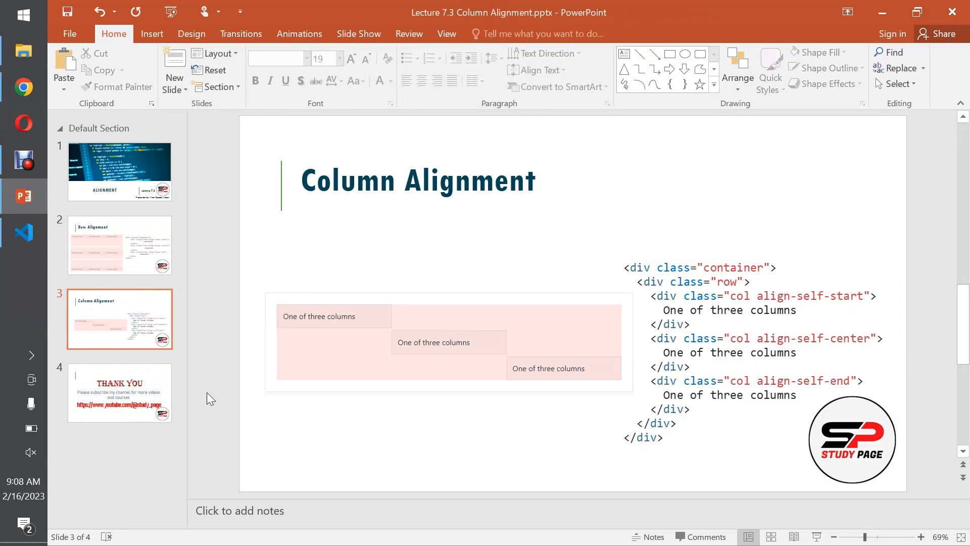
- Go to the closing Thank You slide (slide 4) and mark the subscribe prompt subscribed
{"action": "left_click", "coordinate": [120, 393]}
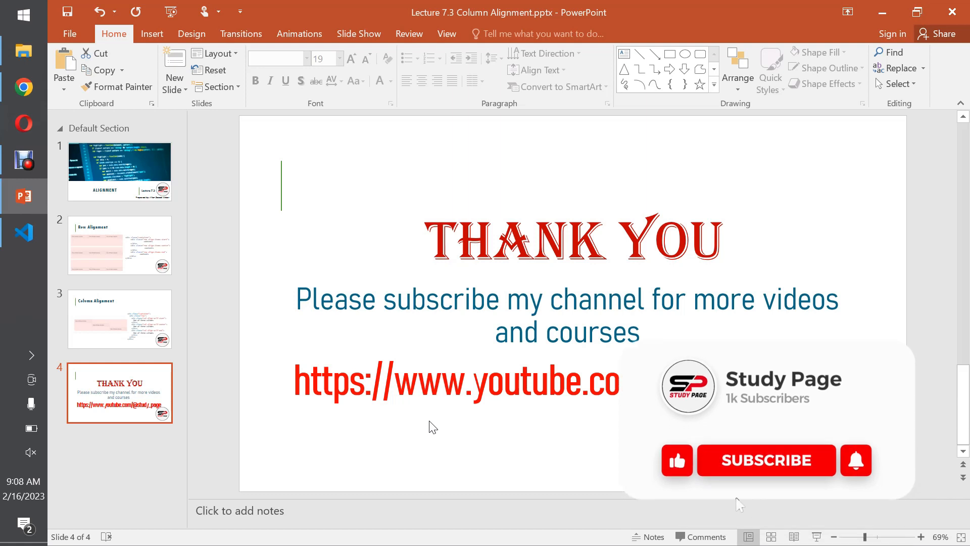
{"action": "left_click", "coordinate": [767, 460]}
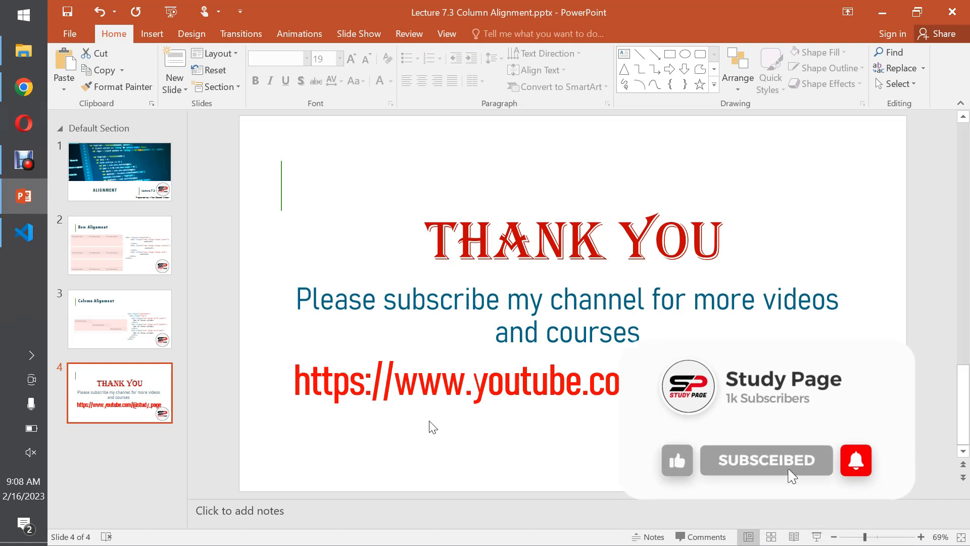